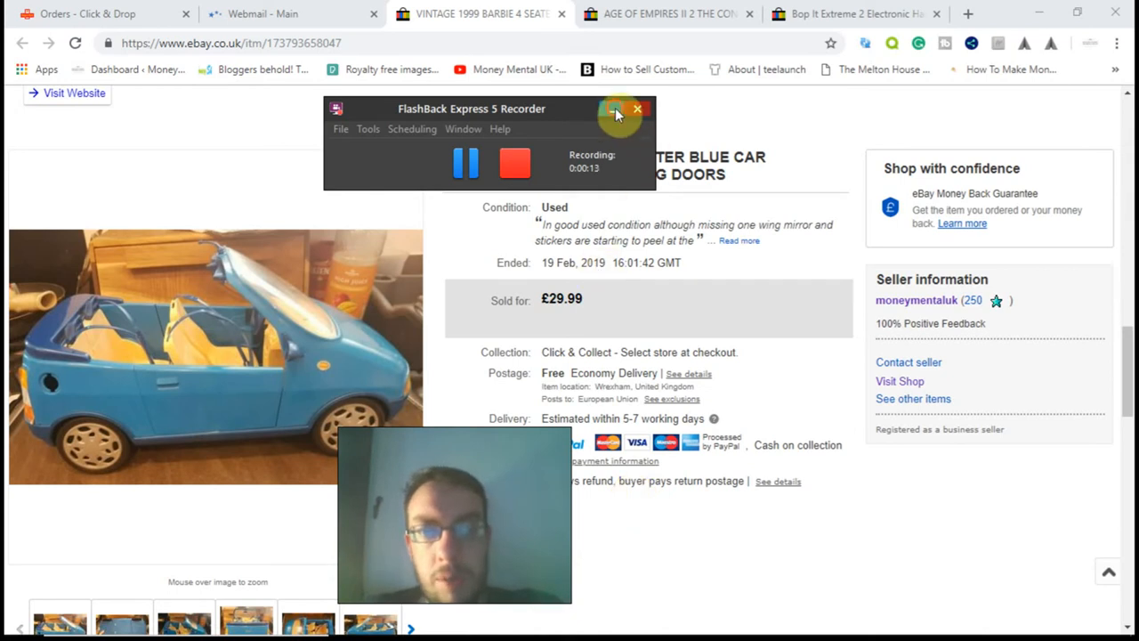
Browse through the enlarged photos of the Barbie car listing
click(618, 109)
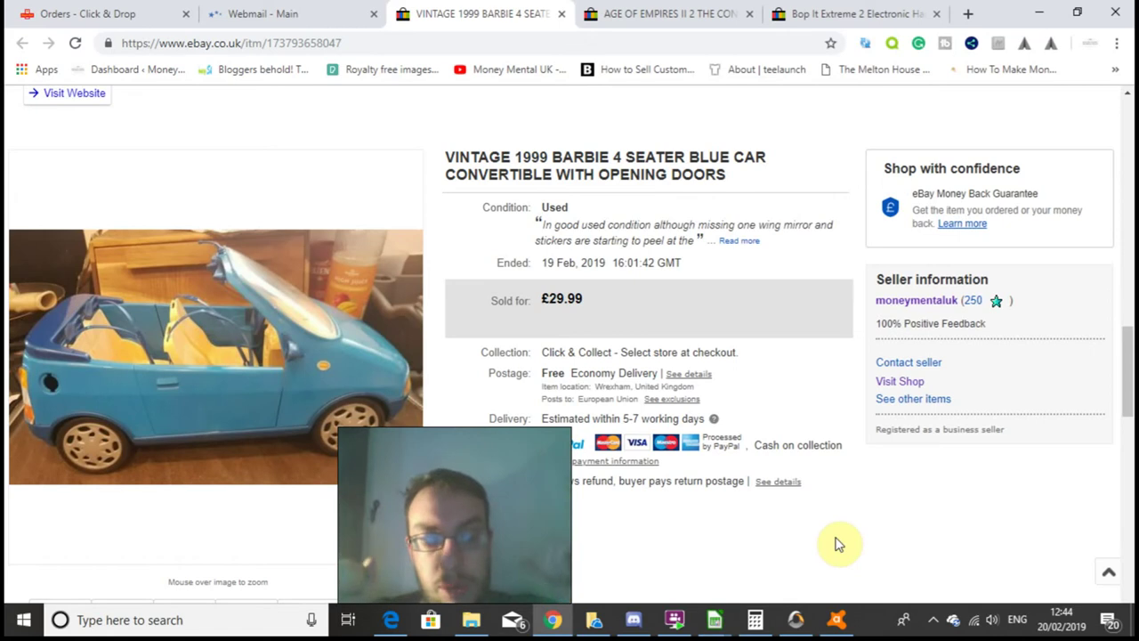
mouse_move(734, 436)
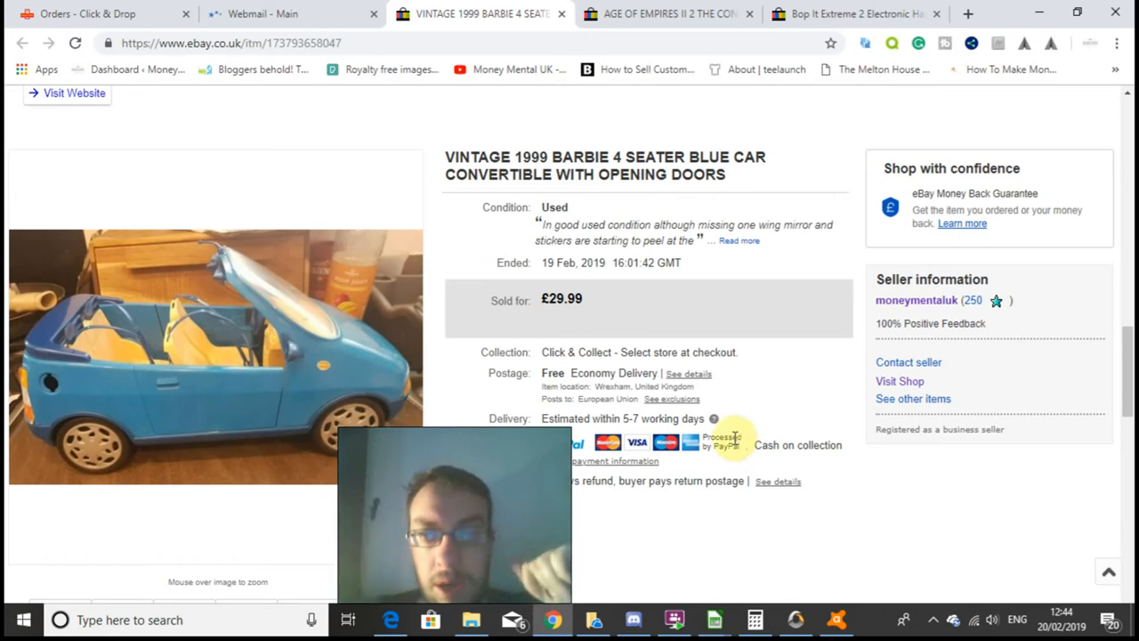
mouse_move(763, 443)
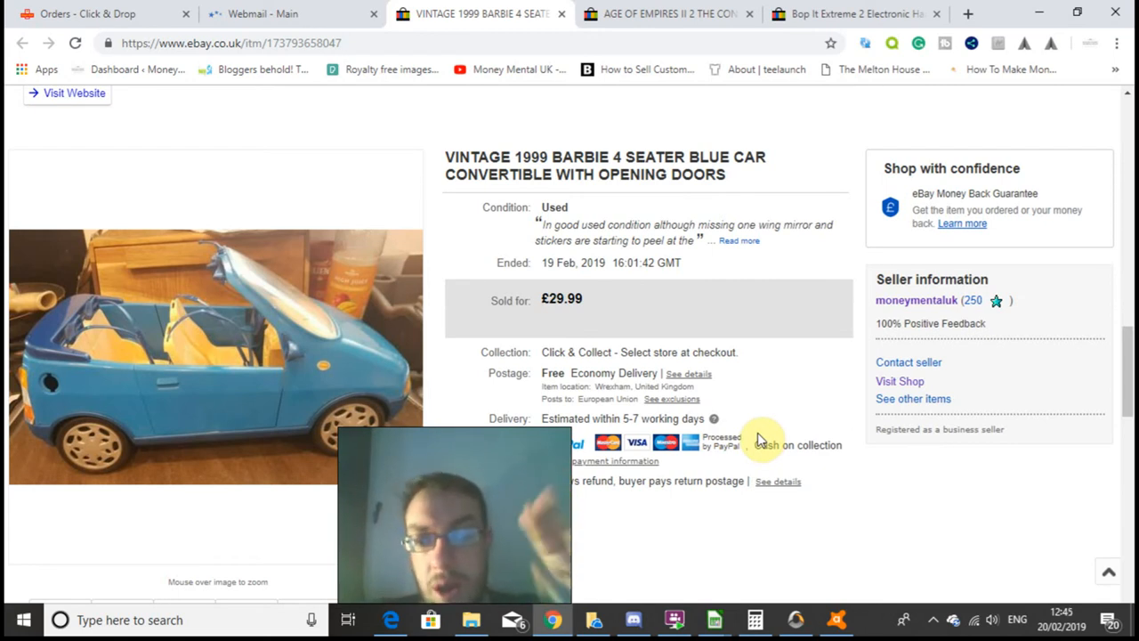
mouse_move(753, 414)
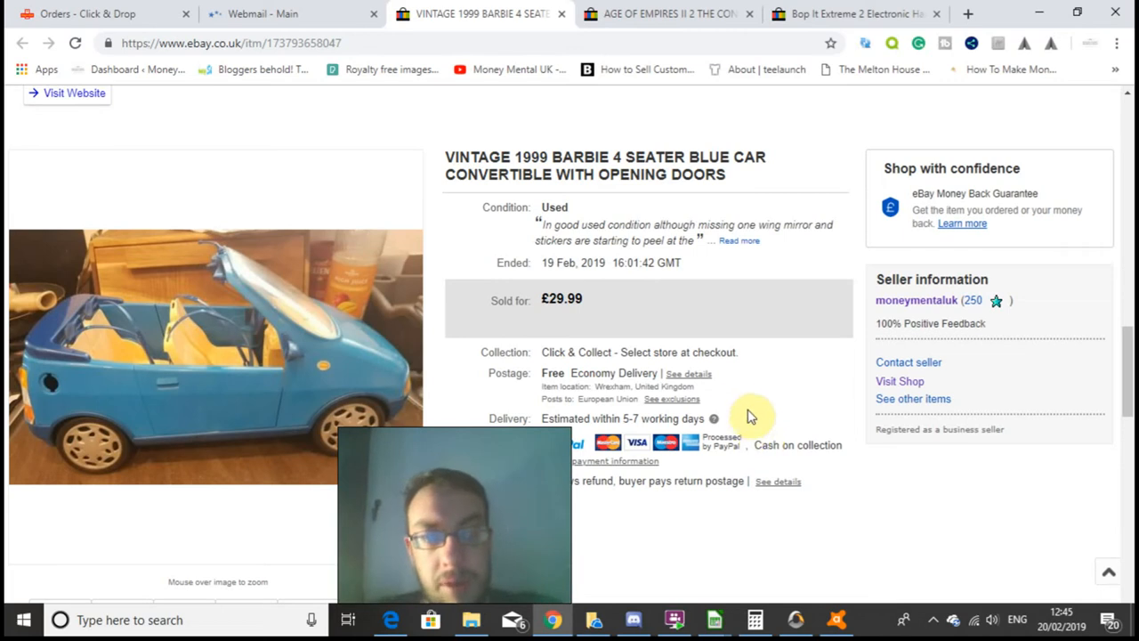
mouse_move(307, 322)
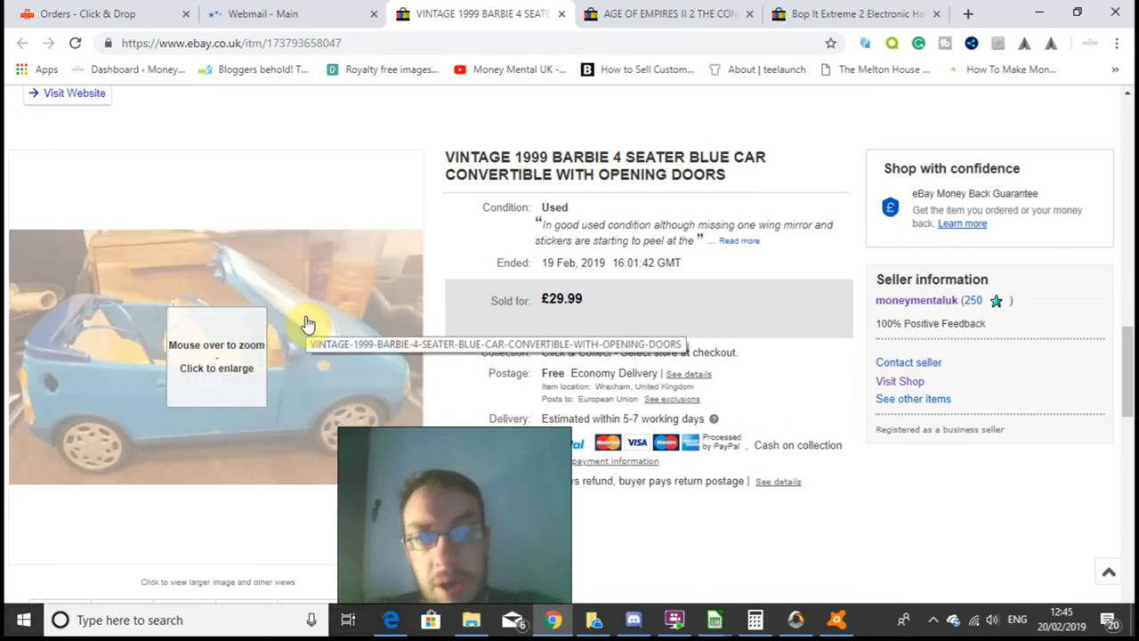
click(216, 357)
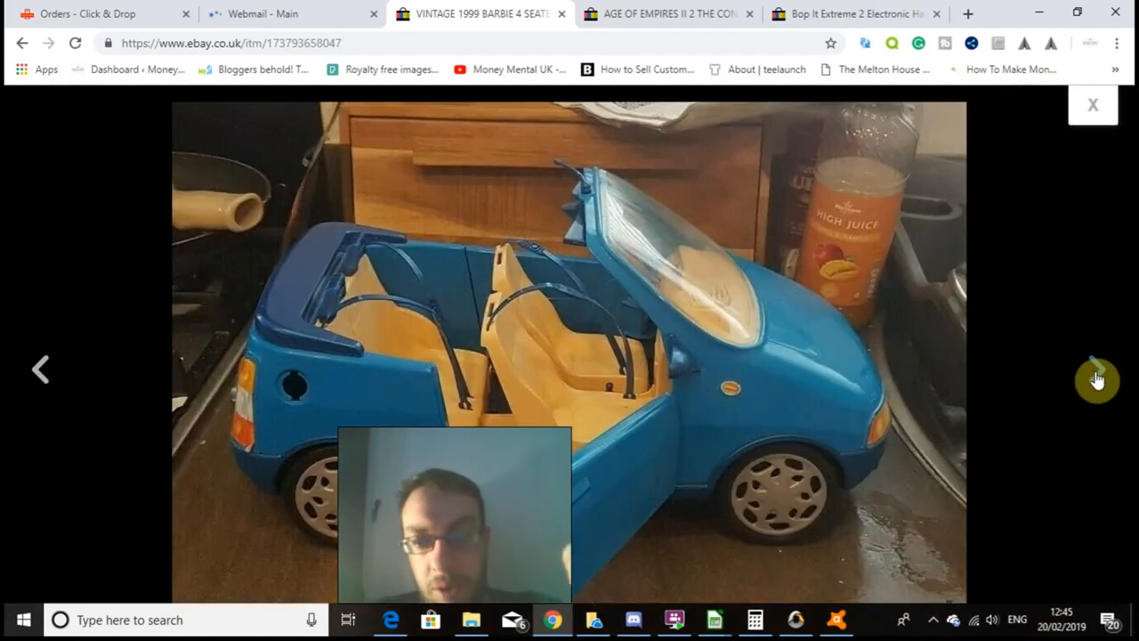
click(1096, 378)
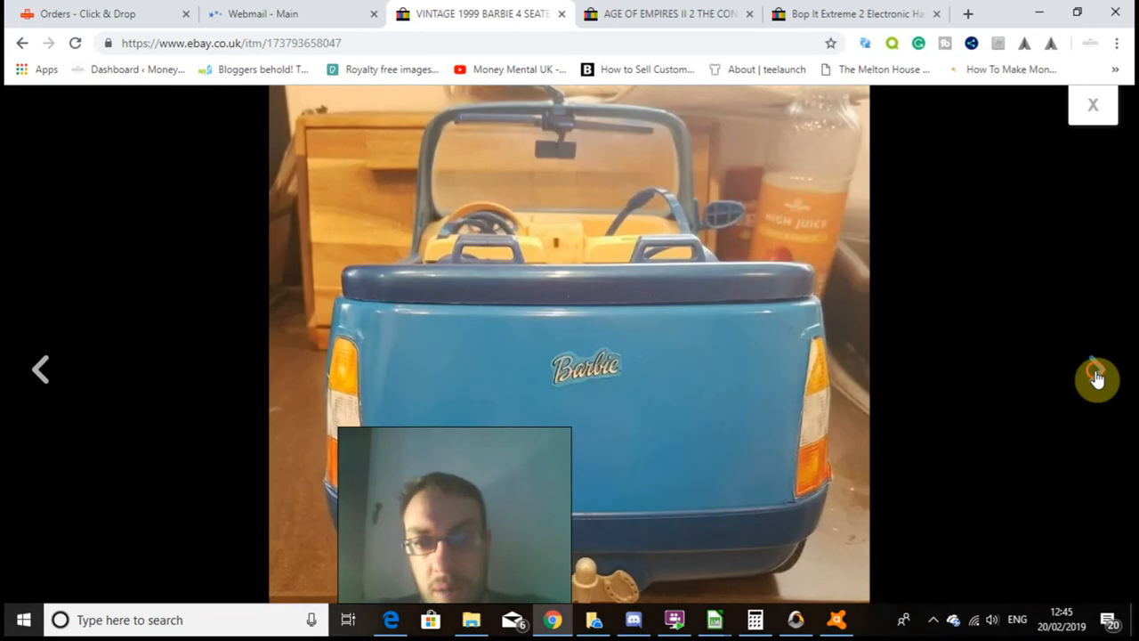
click(1096, 377)
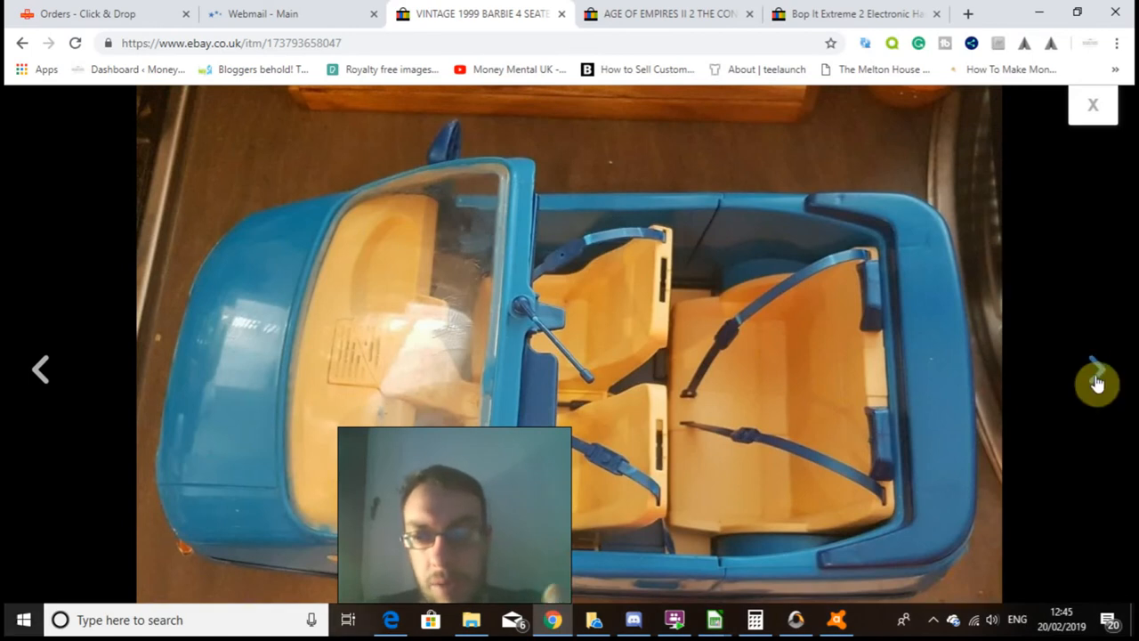
click(1097, 370)
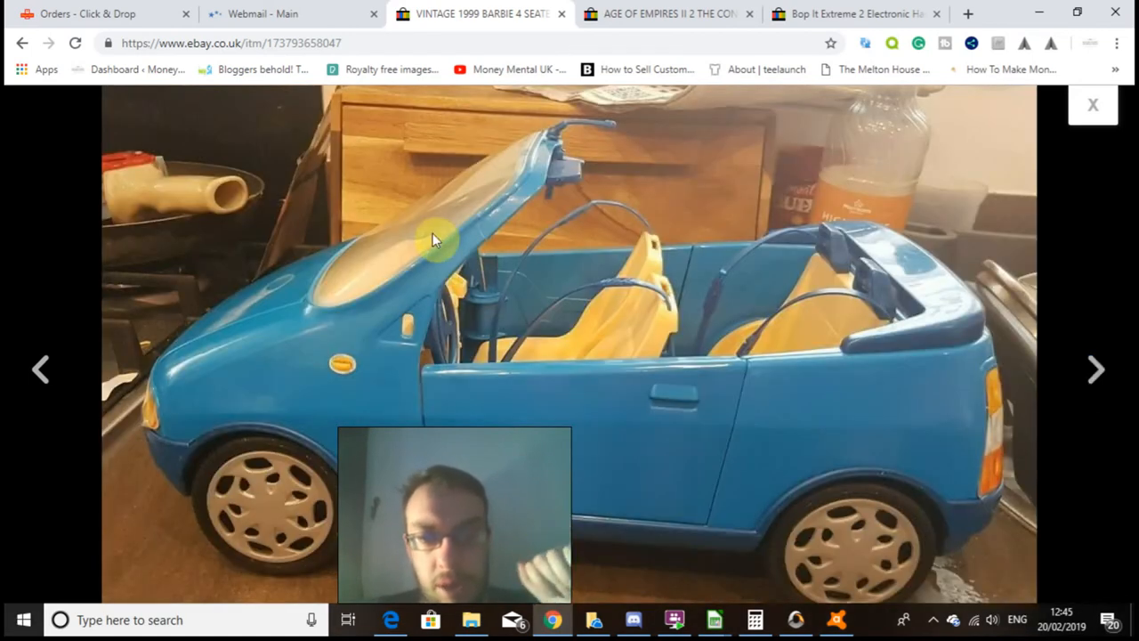
click(1096, 369)
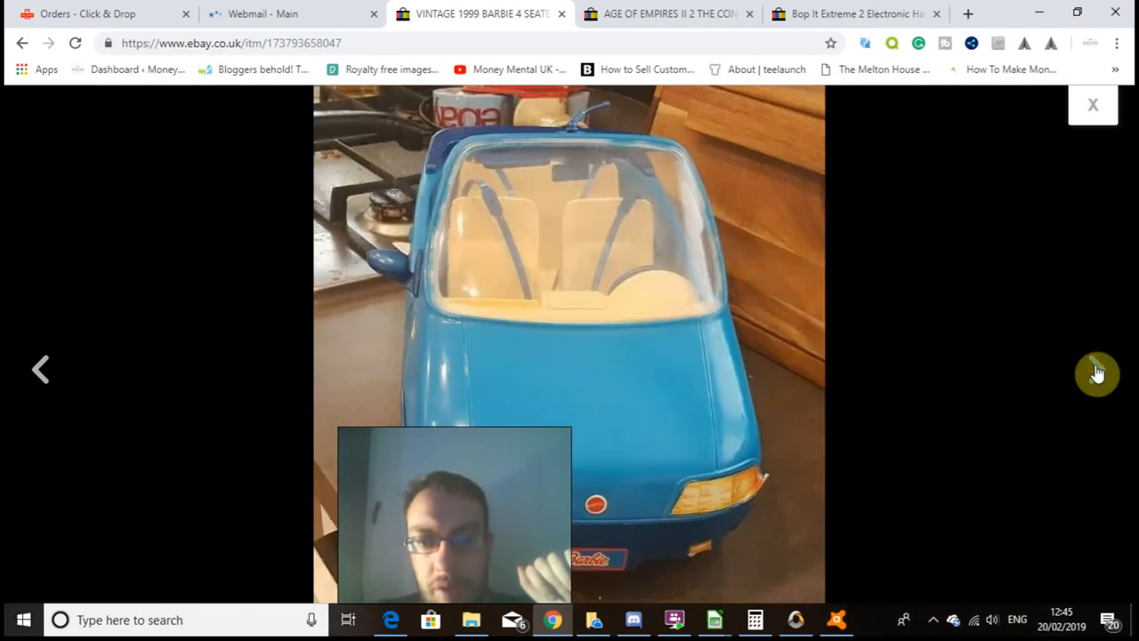
click(1096, 369)
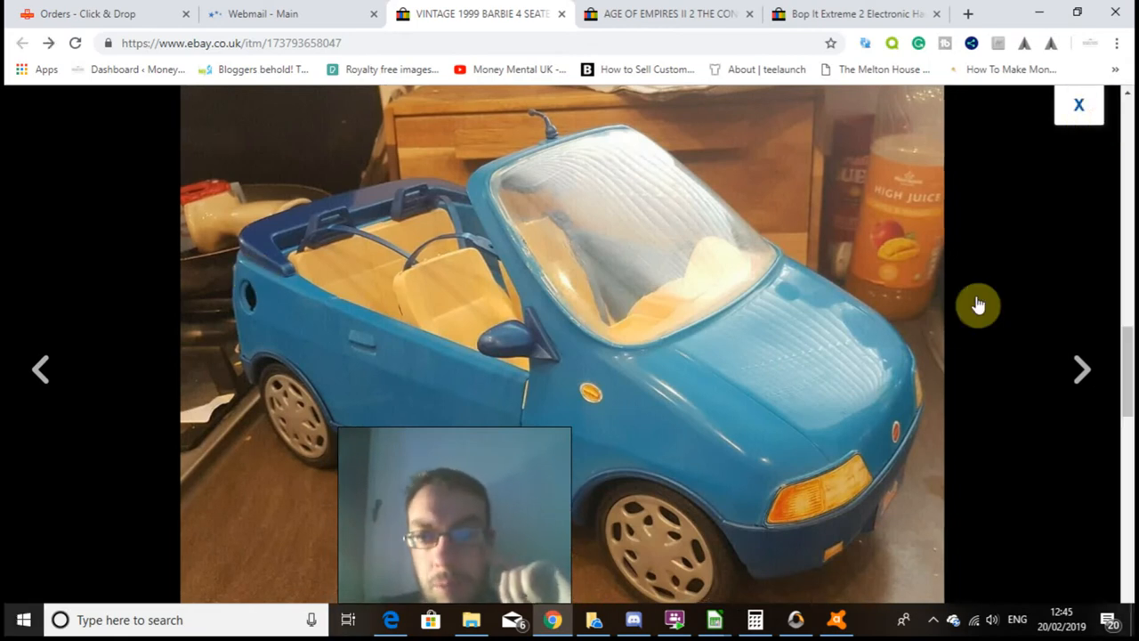
click(1078, 105)
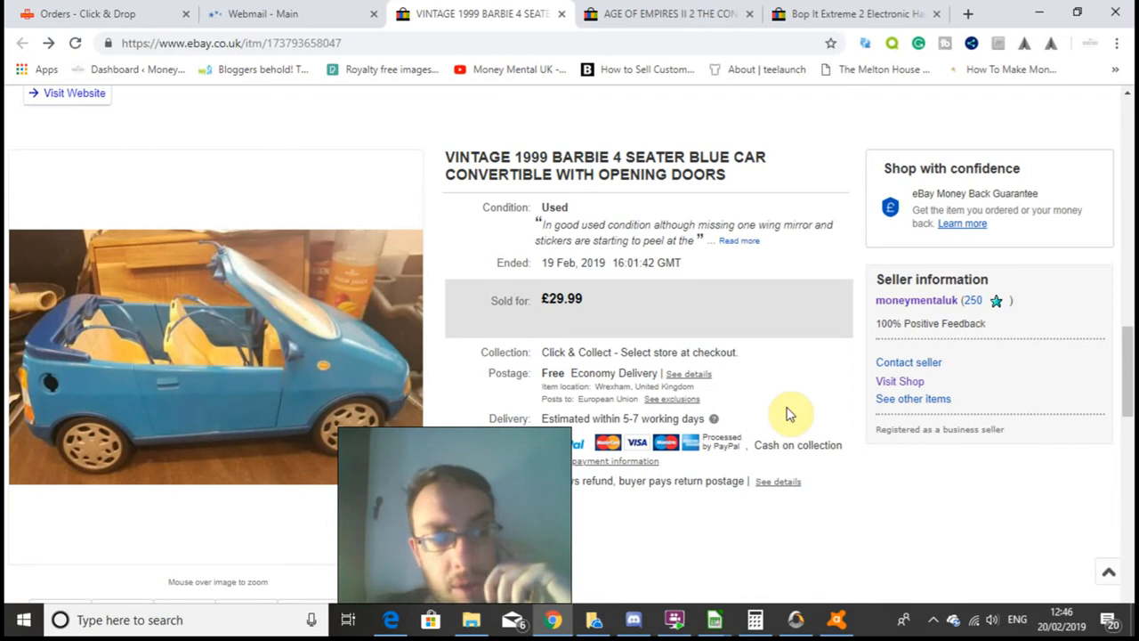
mouse_move(799, 373)
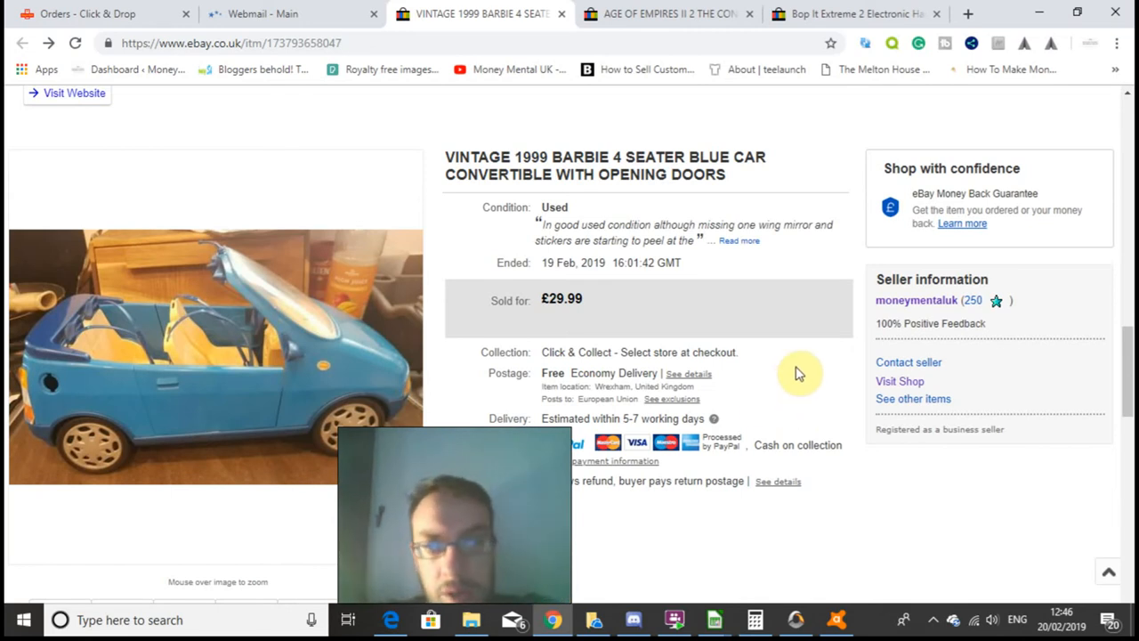
mouse_move(714, 619)
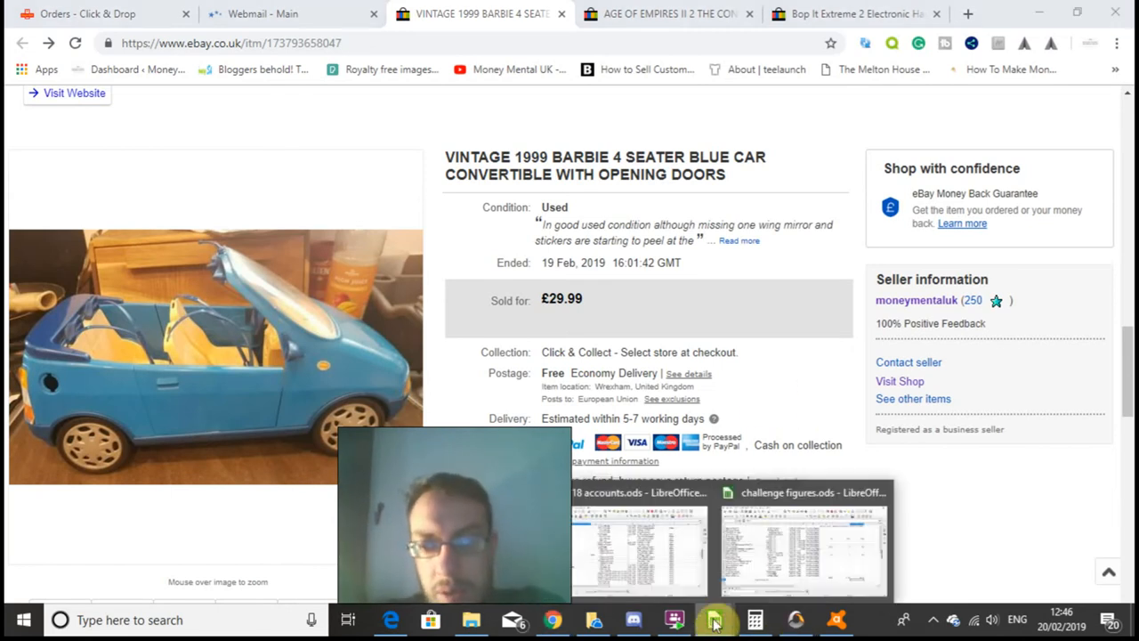
Check the Barbie car's savings and reinvestment amounts in the challenge figures sheet
click(799, 547)
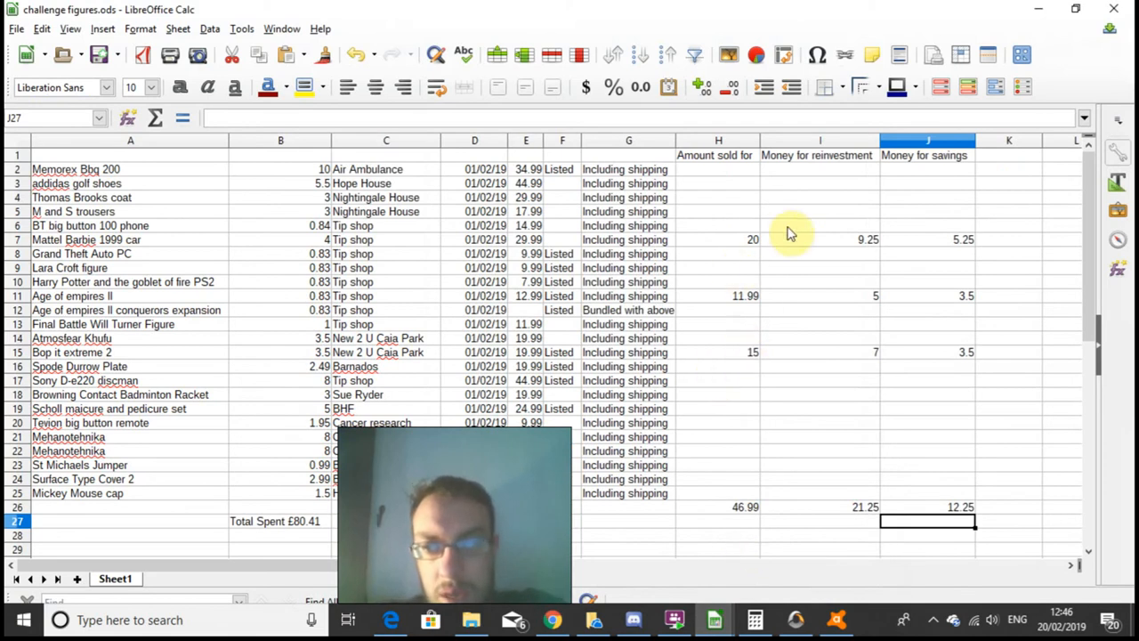
click(928, 240)
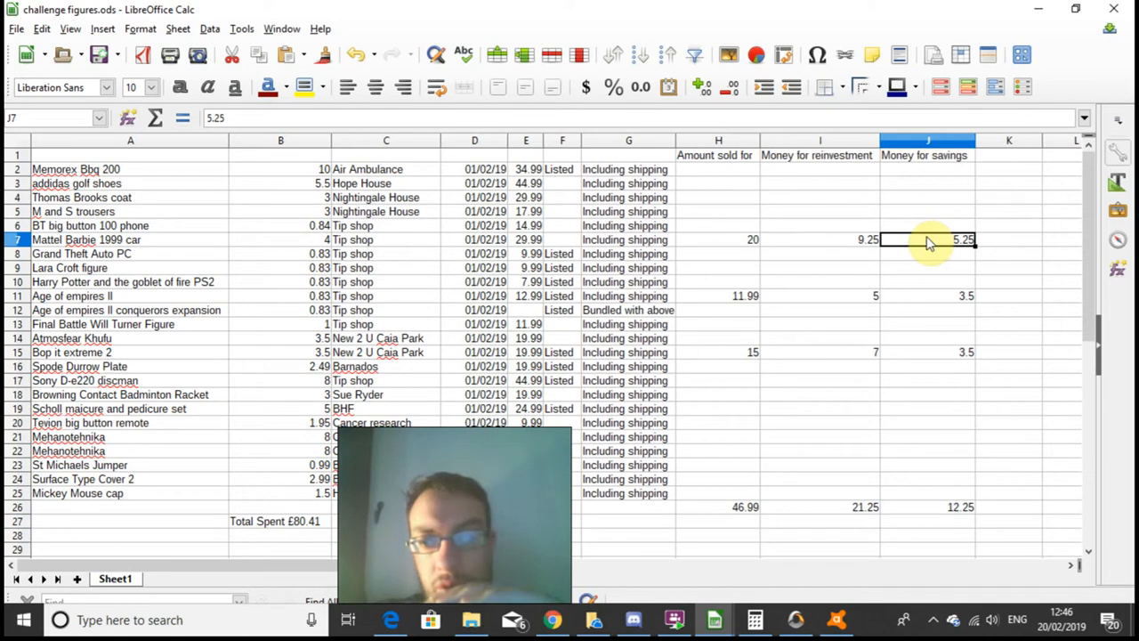
click(819, 240)
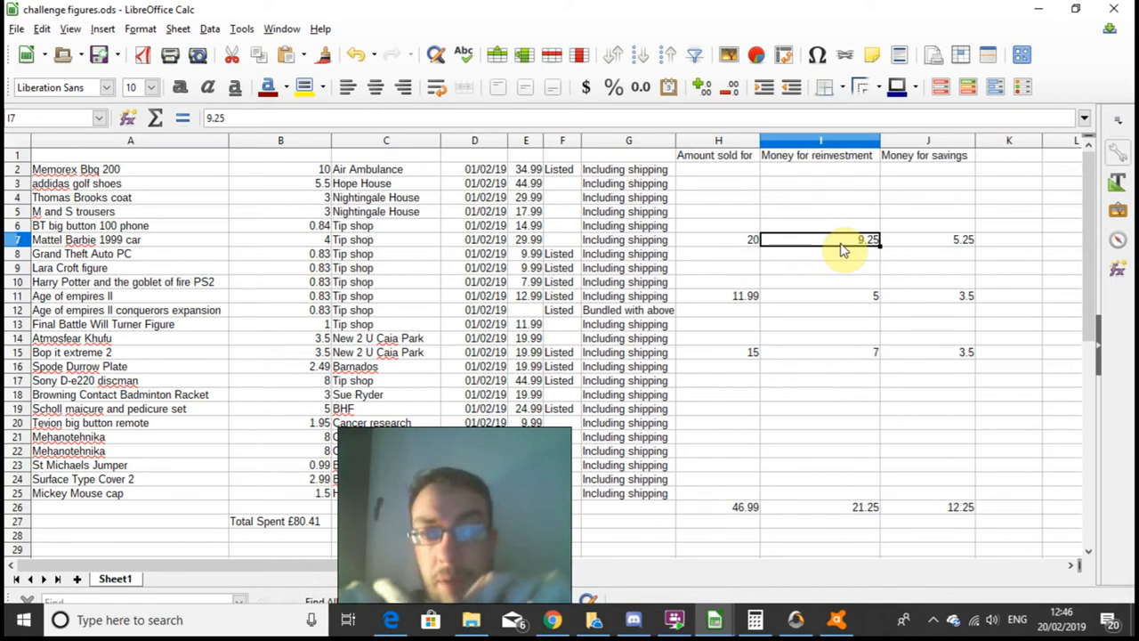
mouse_move(844, 252)
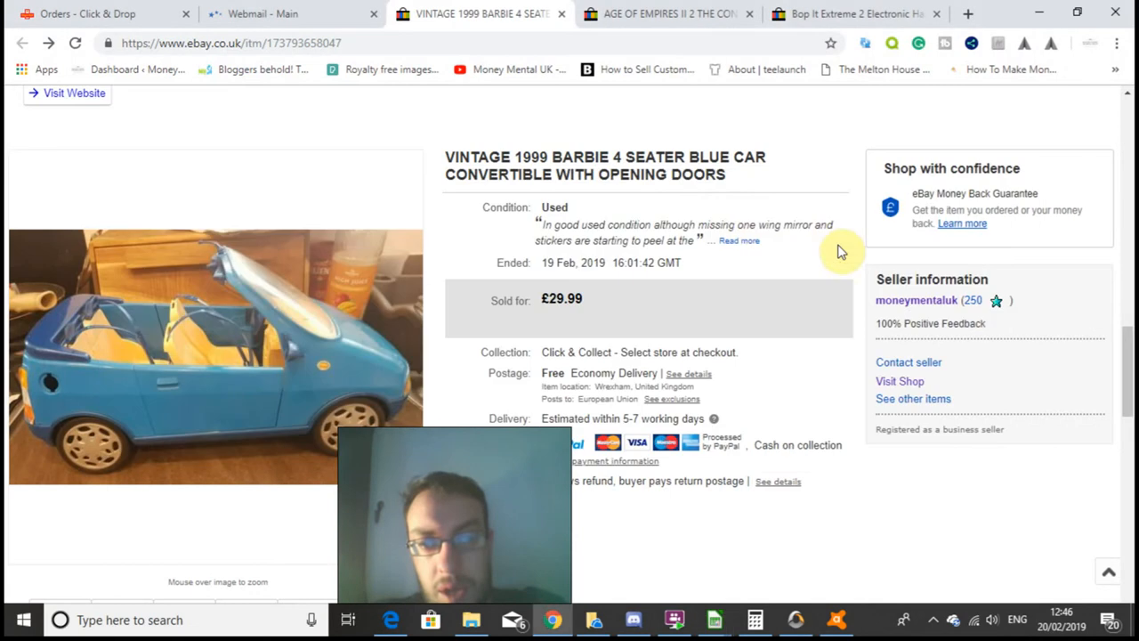
mouse_move(666, 132)
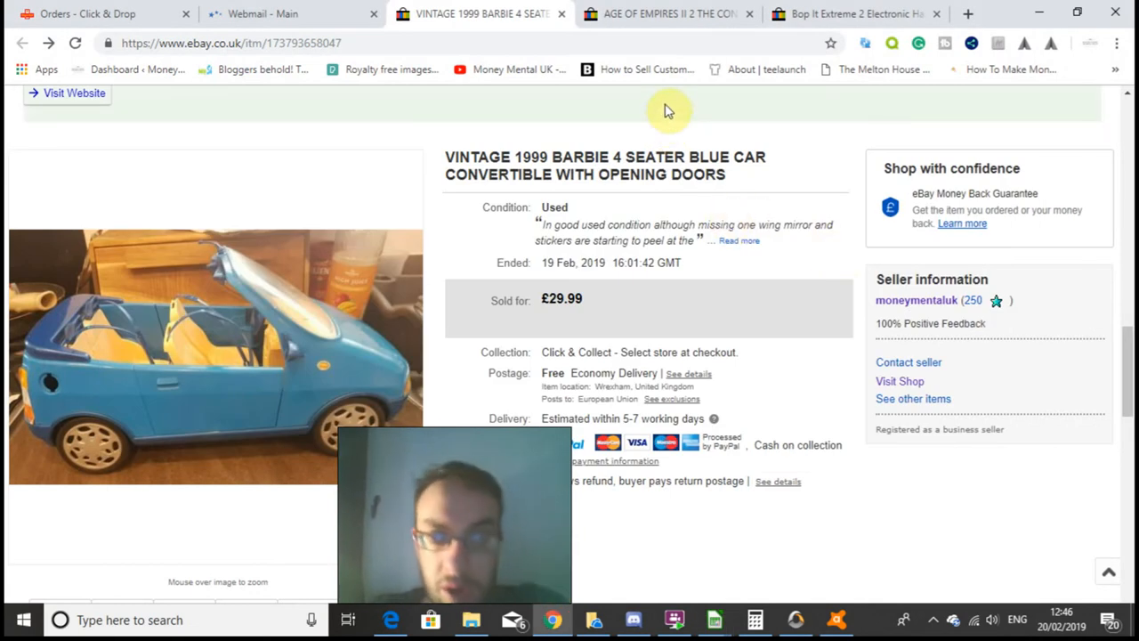
Find the Age of Empires II listing's £11.99 sold price on eBay
click(668, 13)
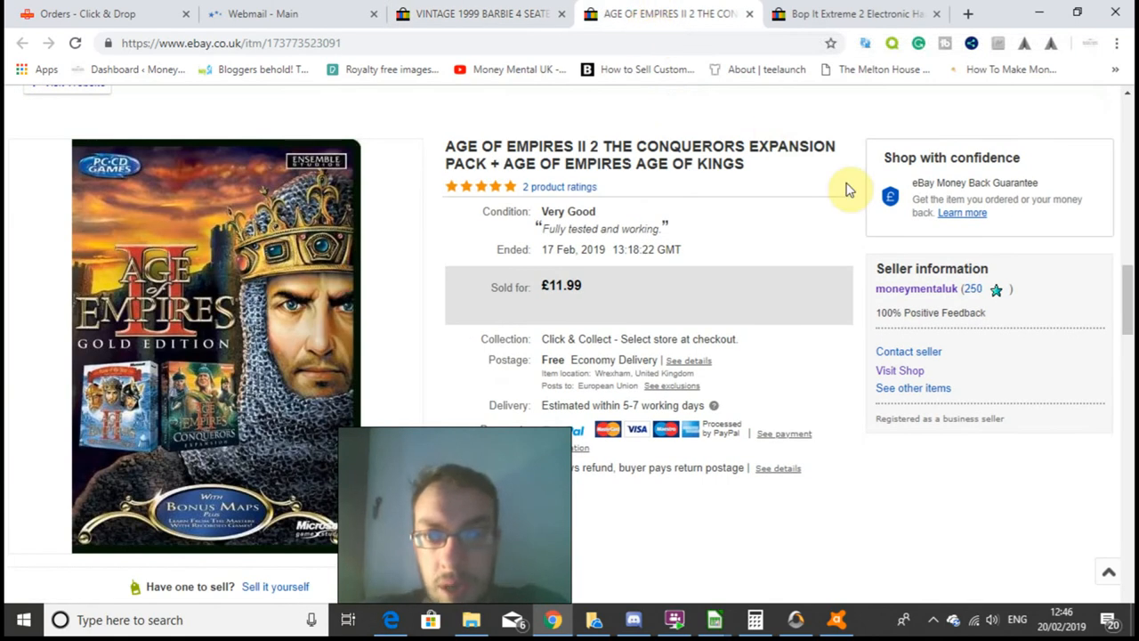
mouse_move(812, 278)
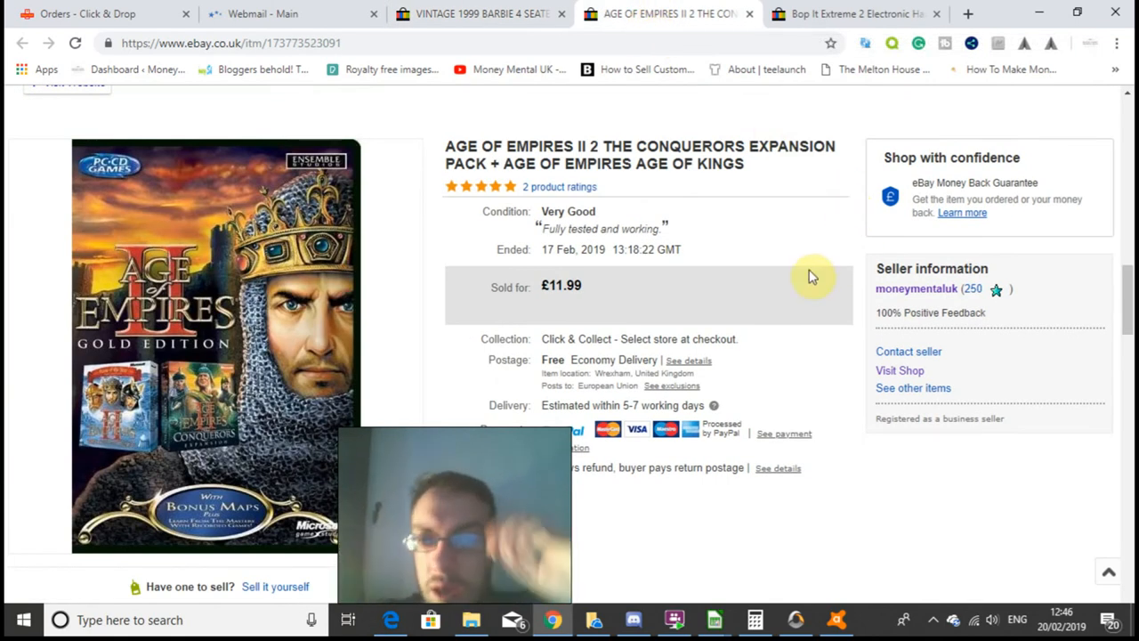
mouse_move(775, 169)
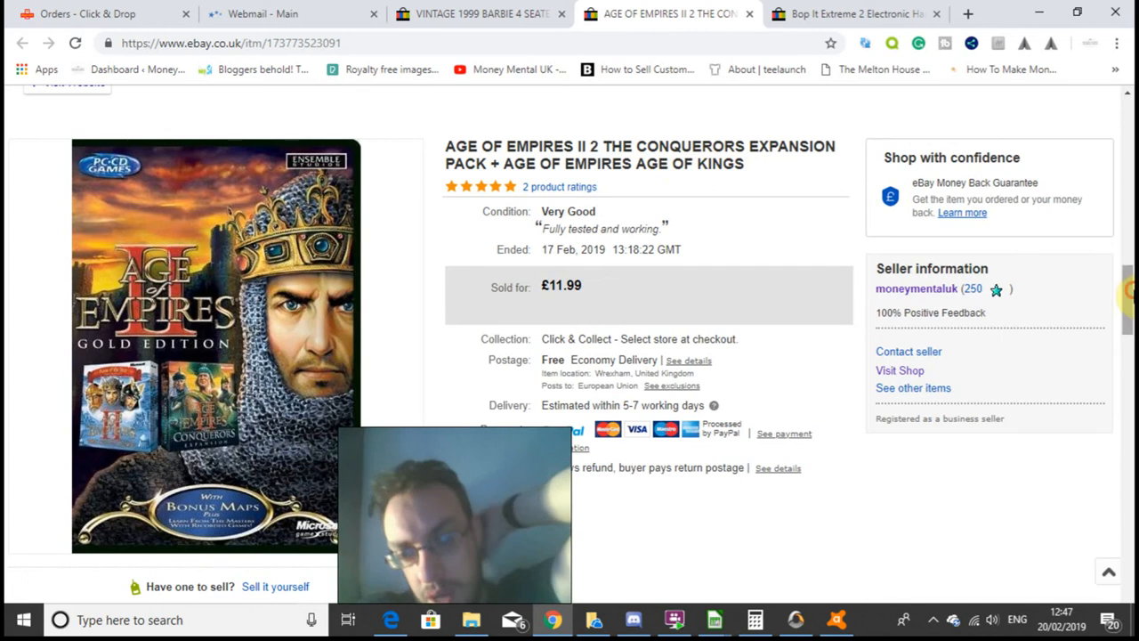
scroll(down, 3)
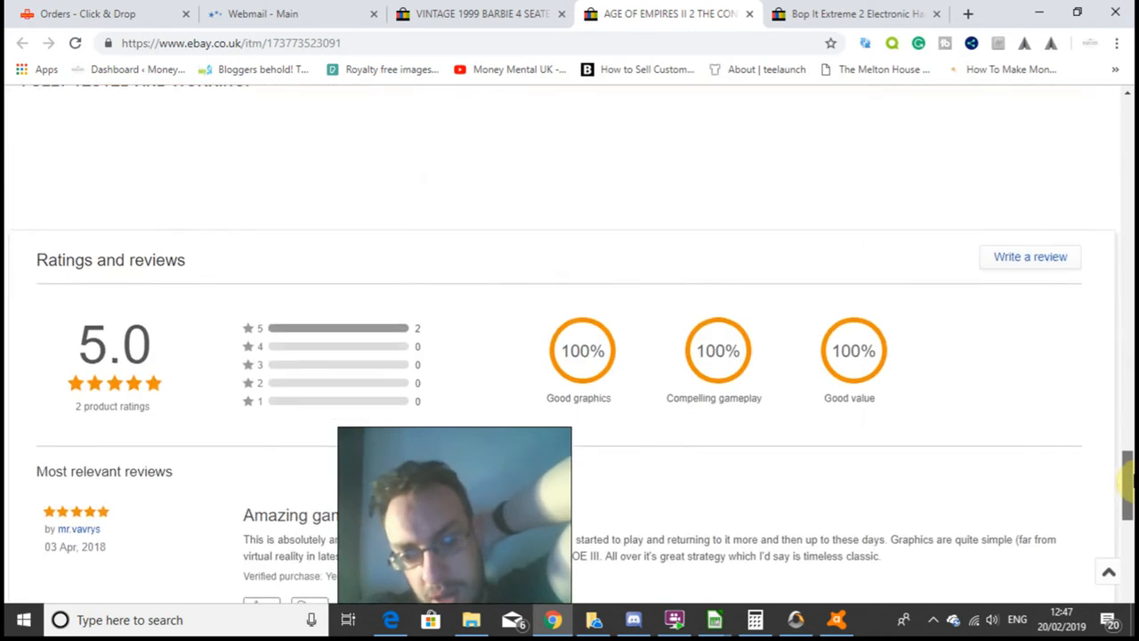
scroll(up, 3)
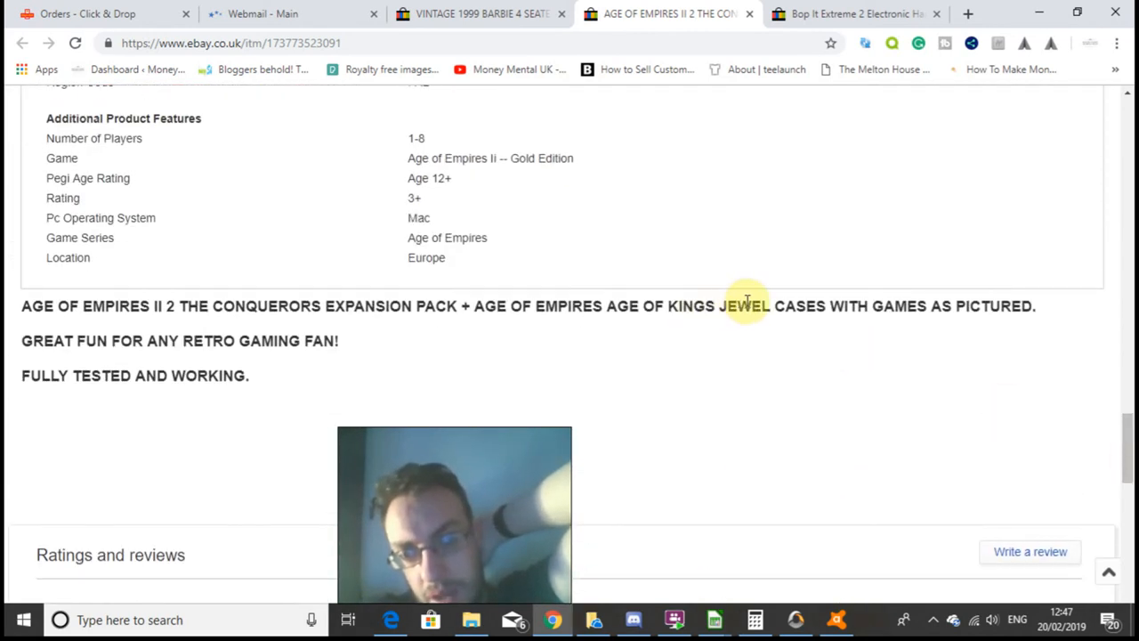
mouse_move(403, 305)
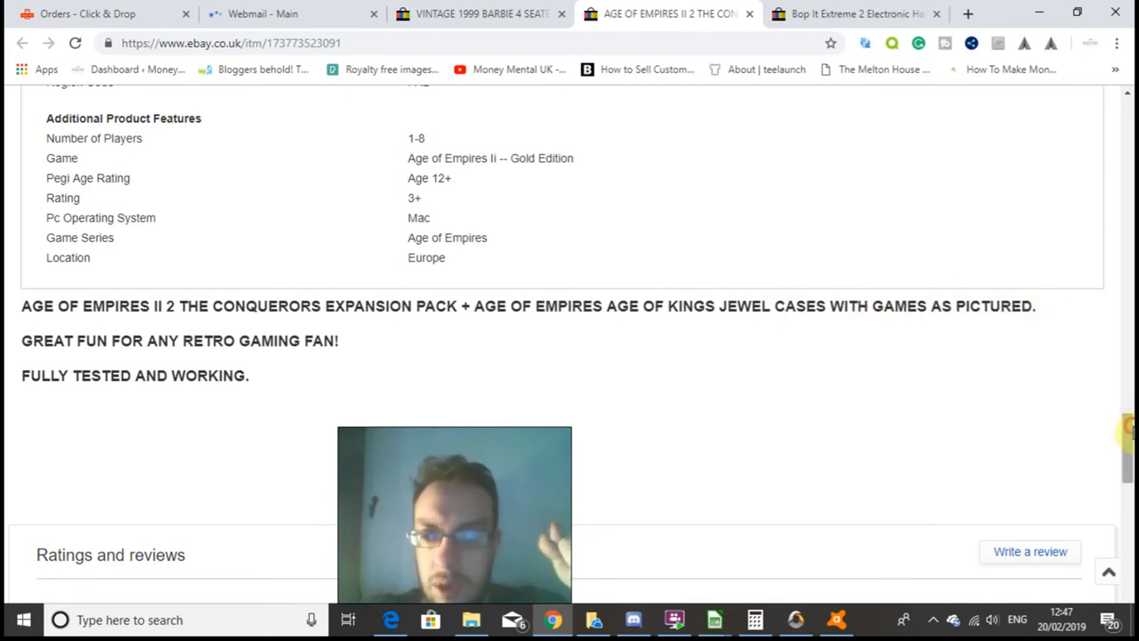
scroll(up, 3)
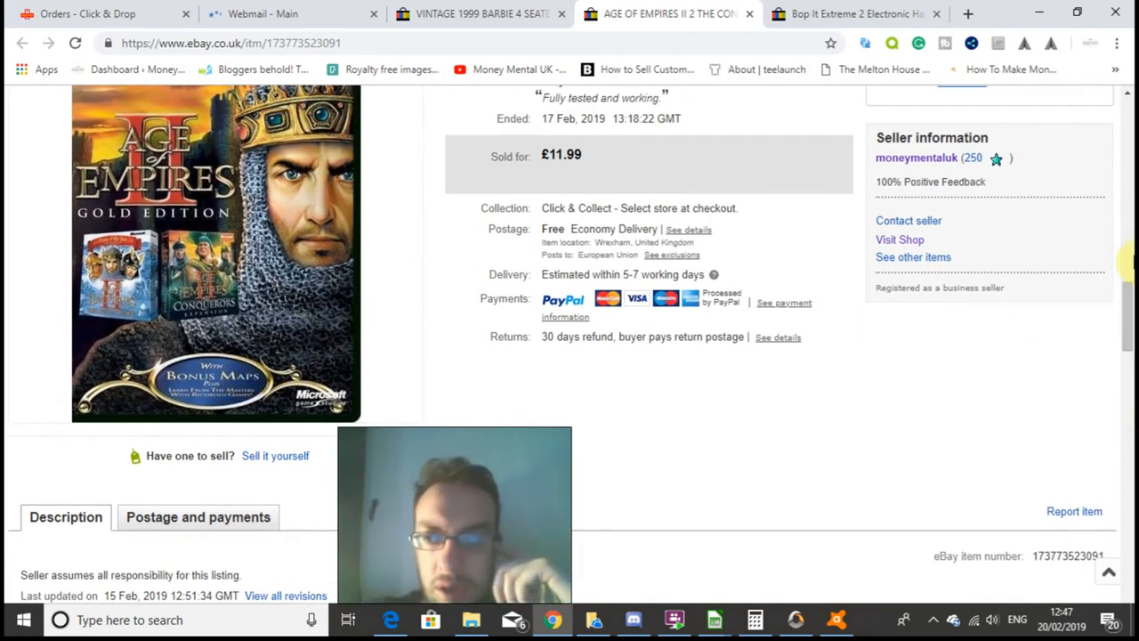
scroll(up, 3)
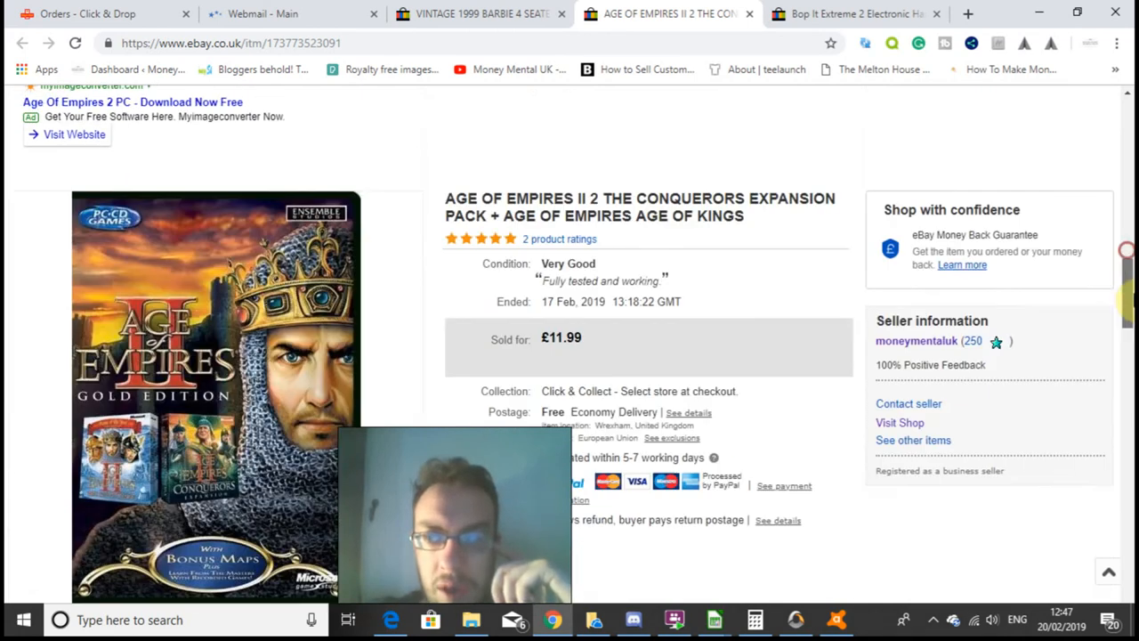
scroll(down, 3)
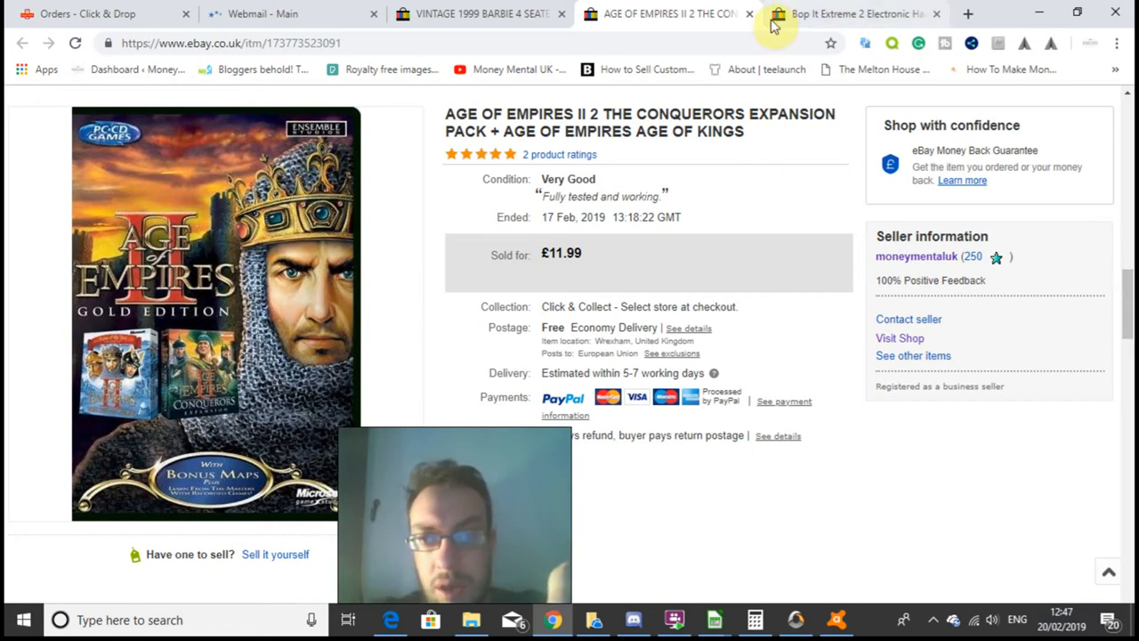
Confirm in the stock sheet that Age of Empires II sold for 11.99
click(850, 13)
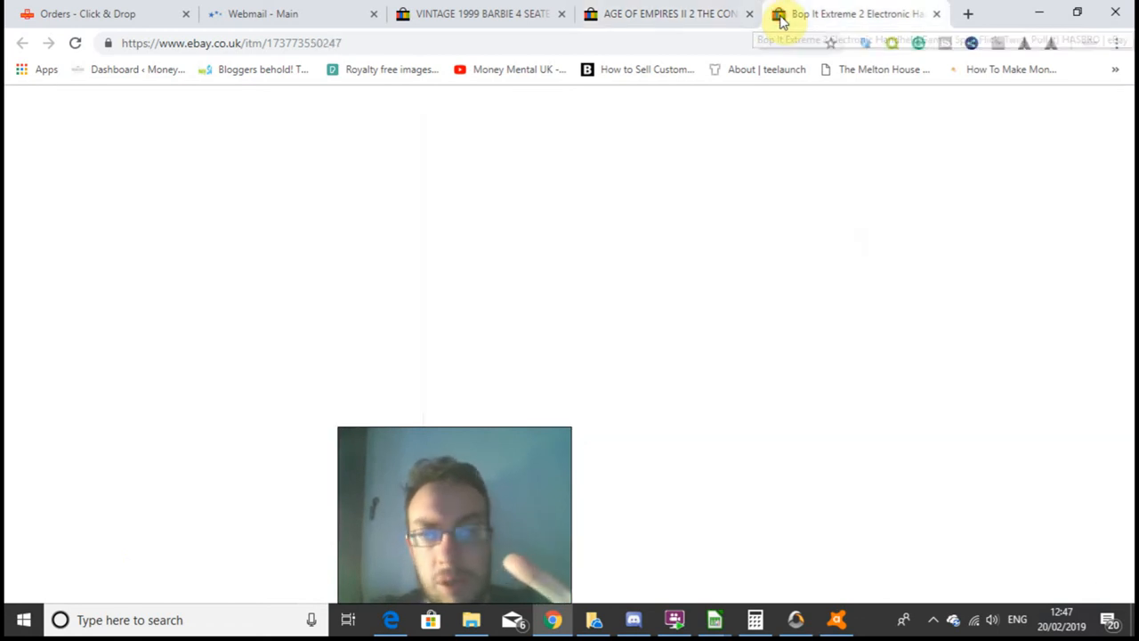
click(667, 13)
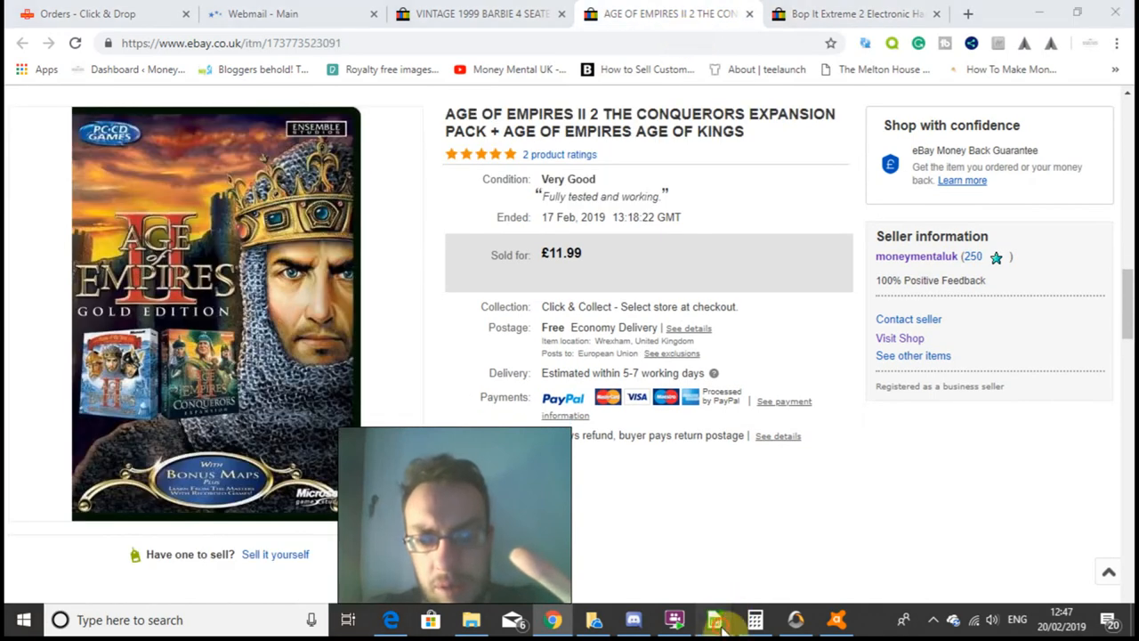
click(715, 620)
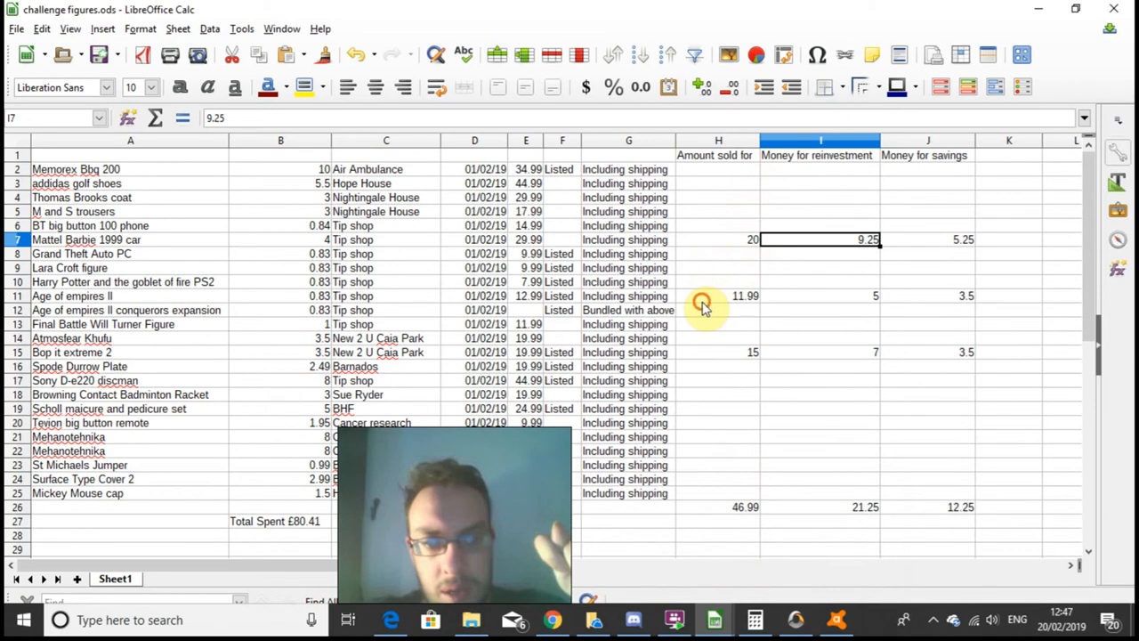
click(718, 296)
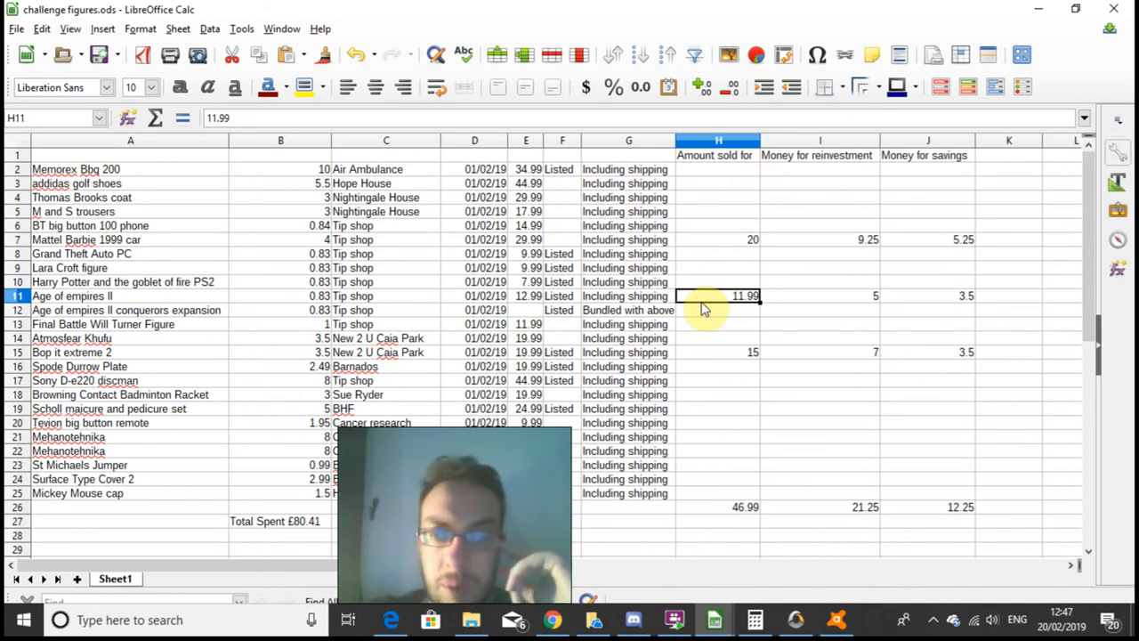
mouse_move(721, 307)
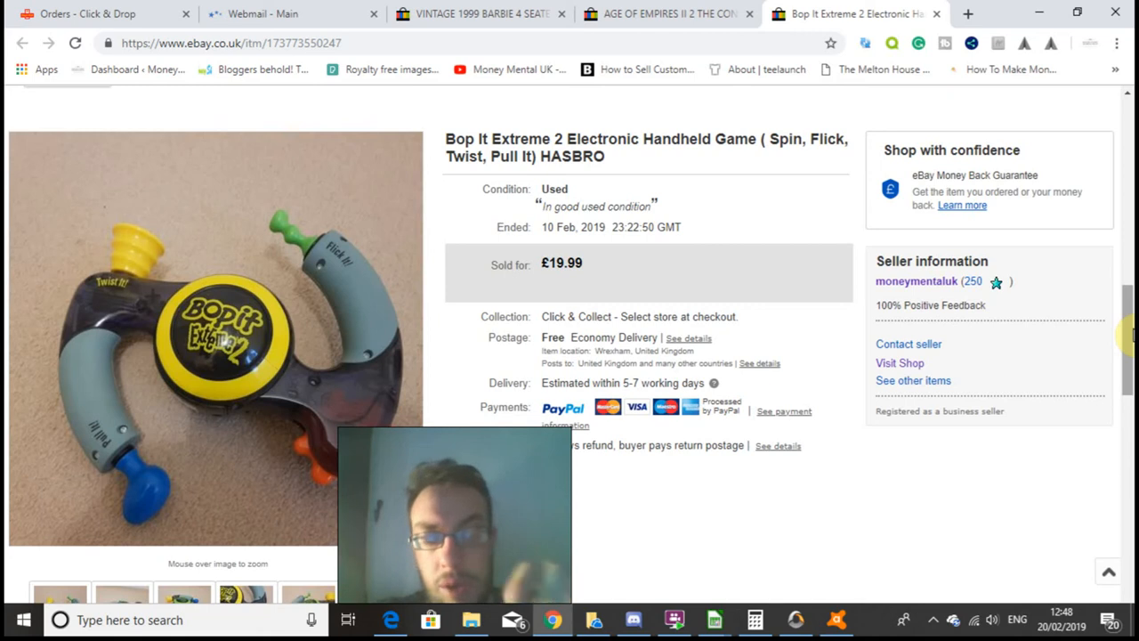
mouse_move(737, 121)
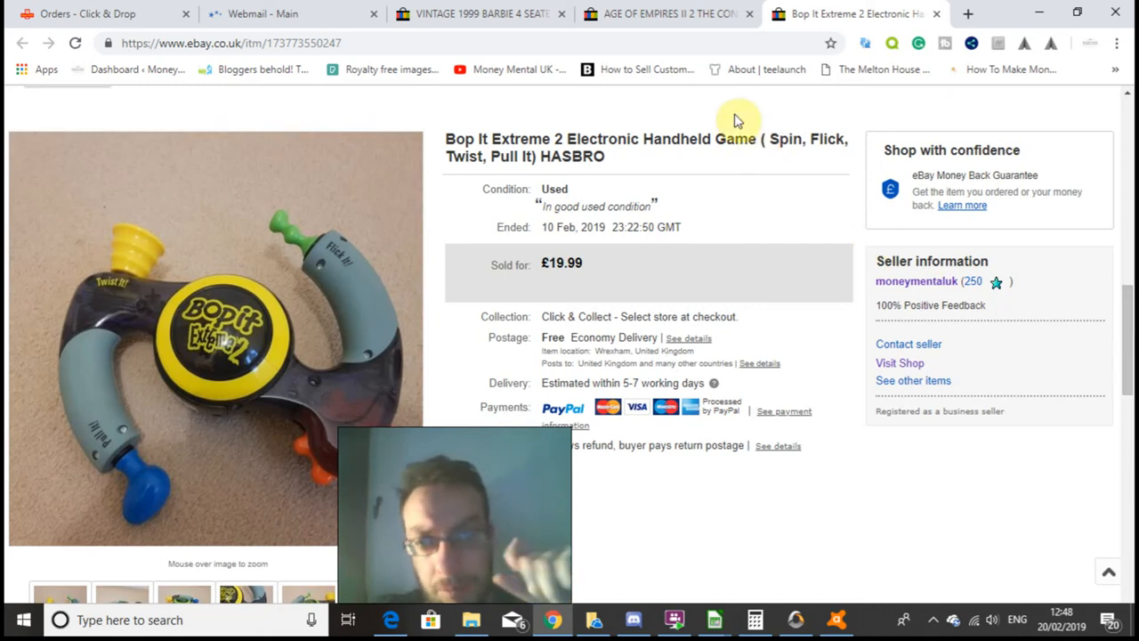
mouse_move(715, 620)
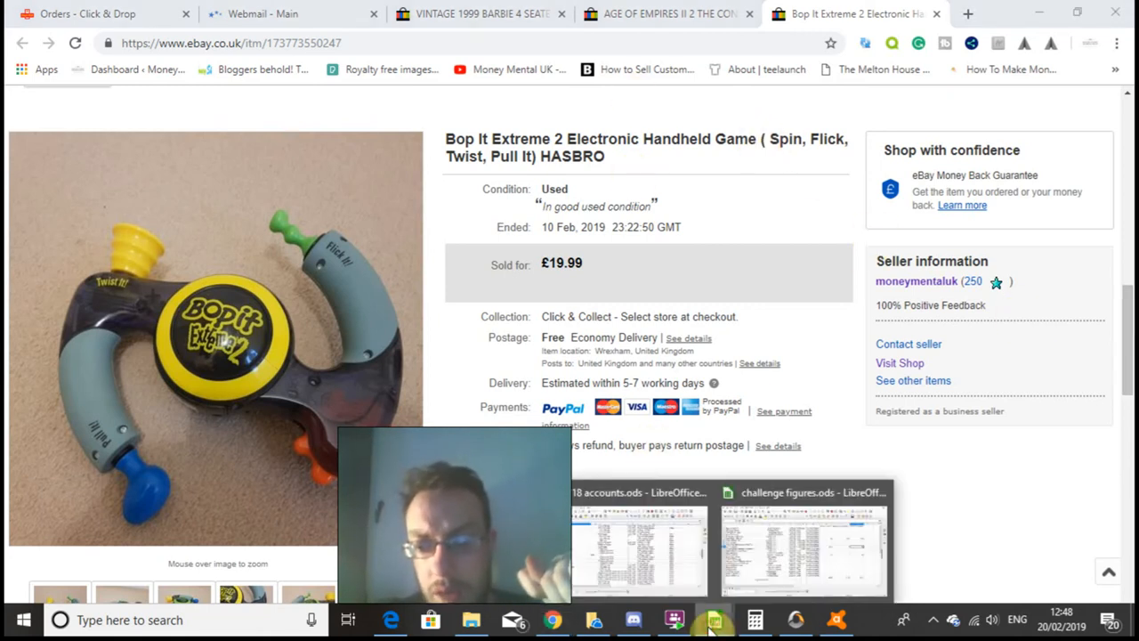
Check Bop it extreme 2's savings (3.5) and reinvestment (7) amounts
click(801, 547)
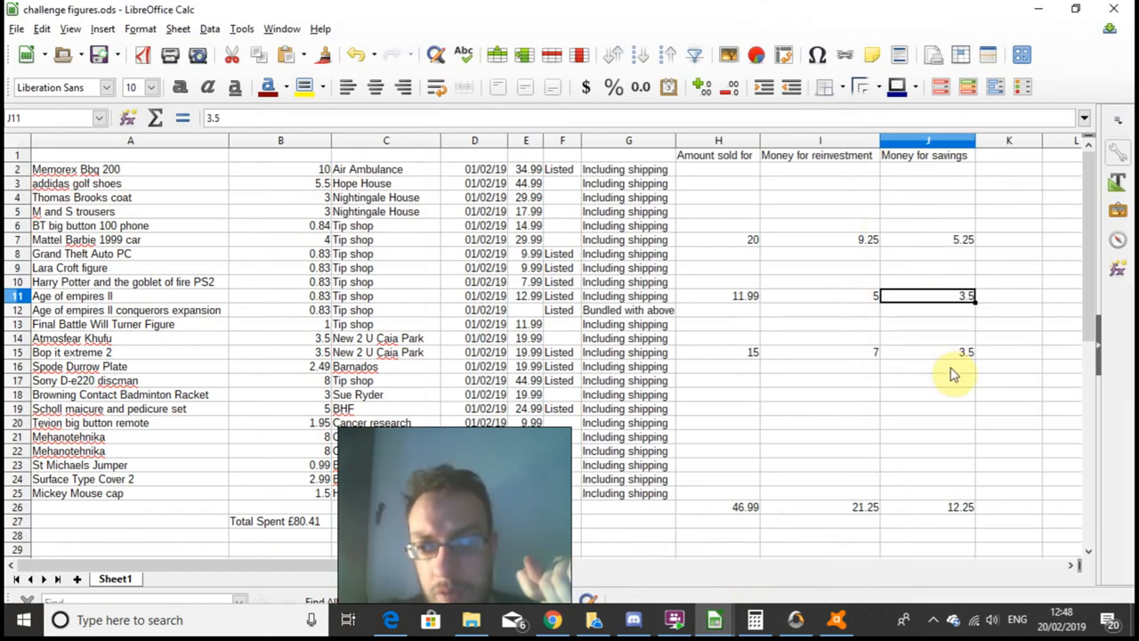
click(928, 351)
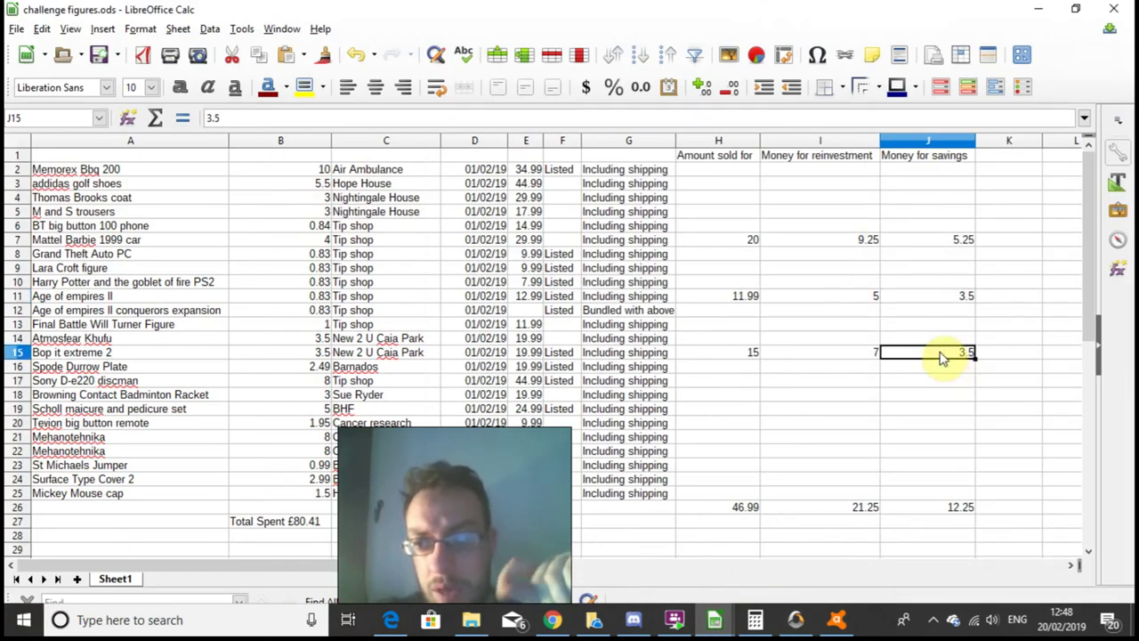
click(820, 351)
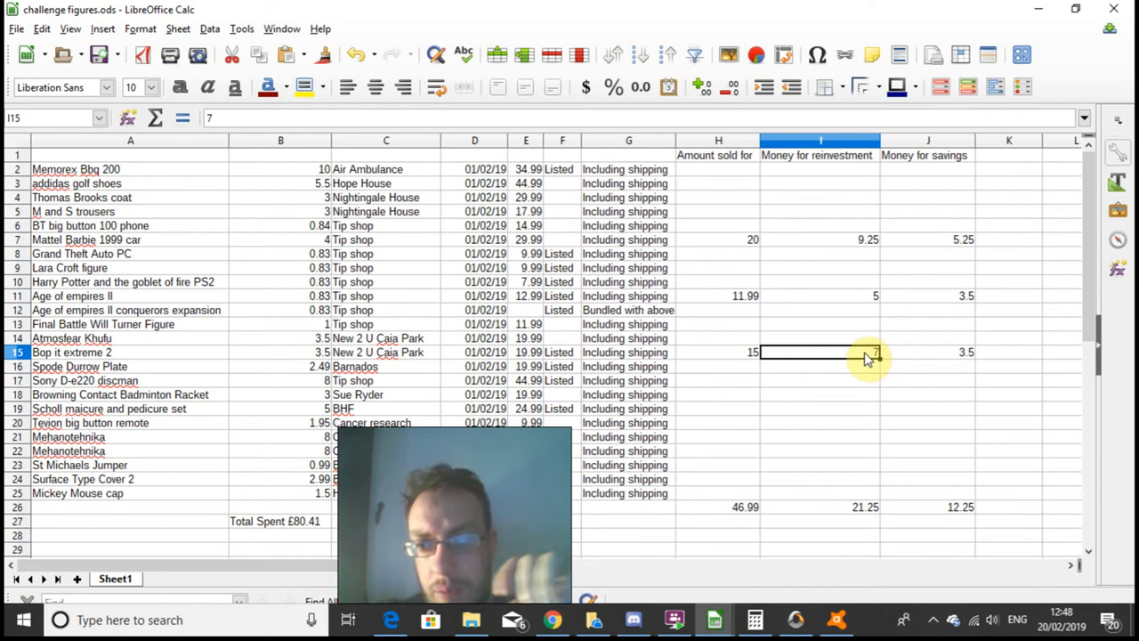
Review the reinvestment total (21.25) in I26 and savings total (12.25) in J26
click(859, 506)
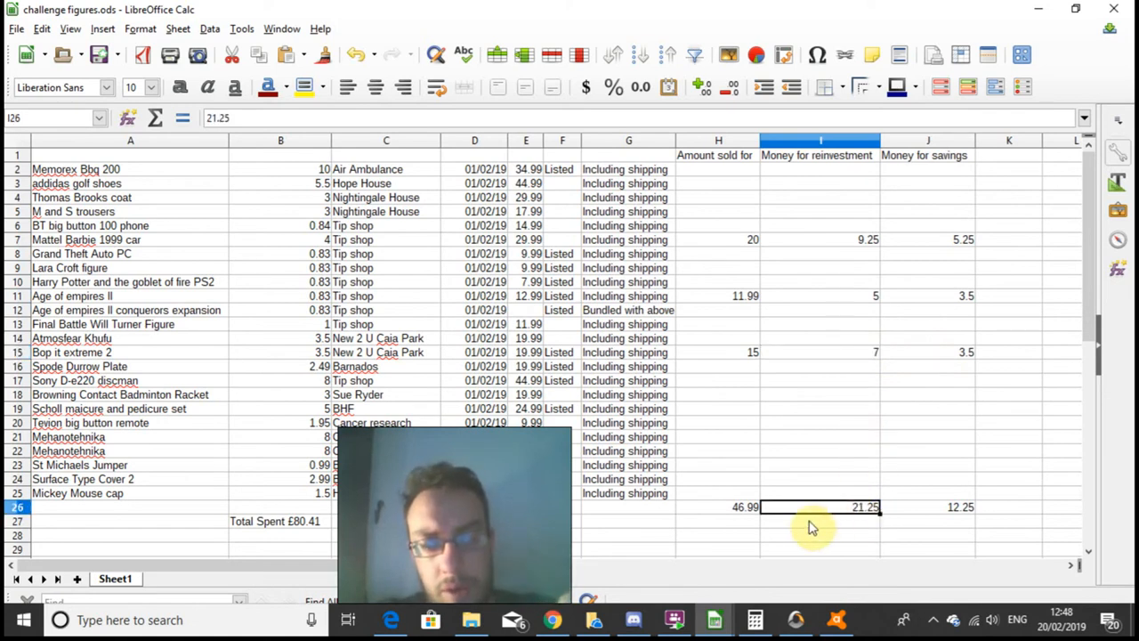
click(276, 521)
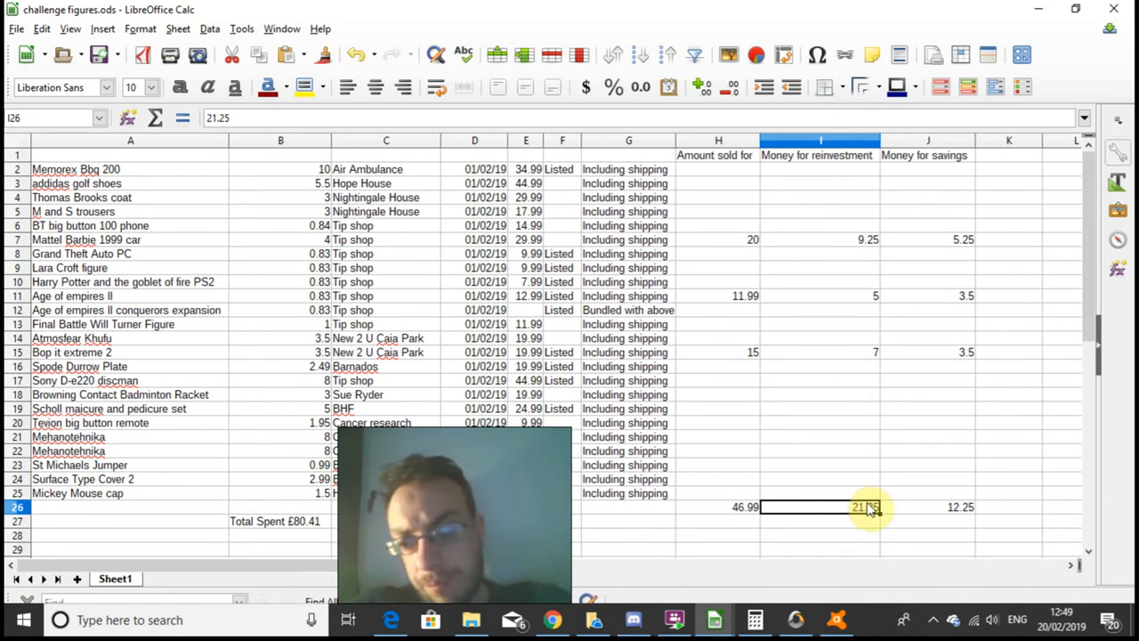
click(929, 506)
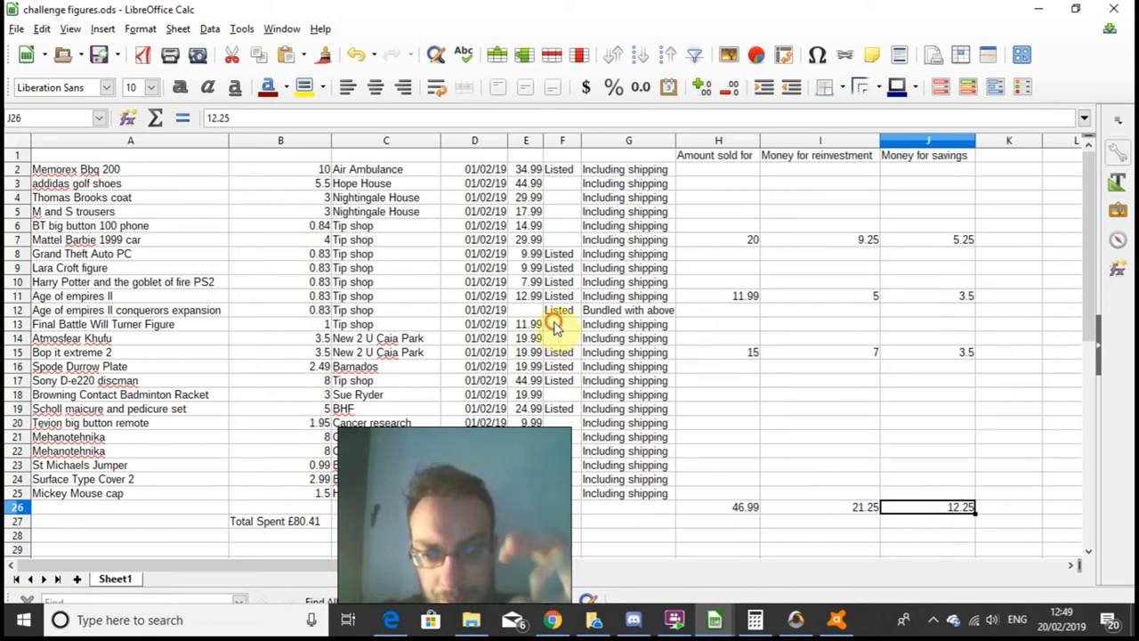
click(562, 324)
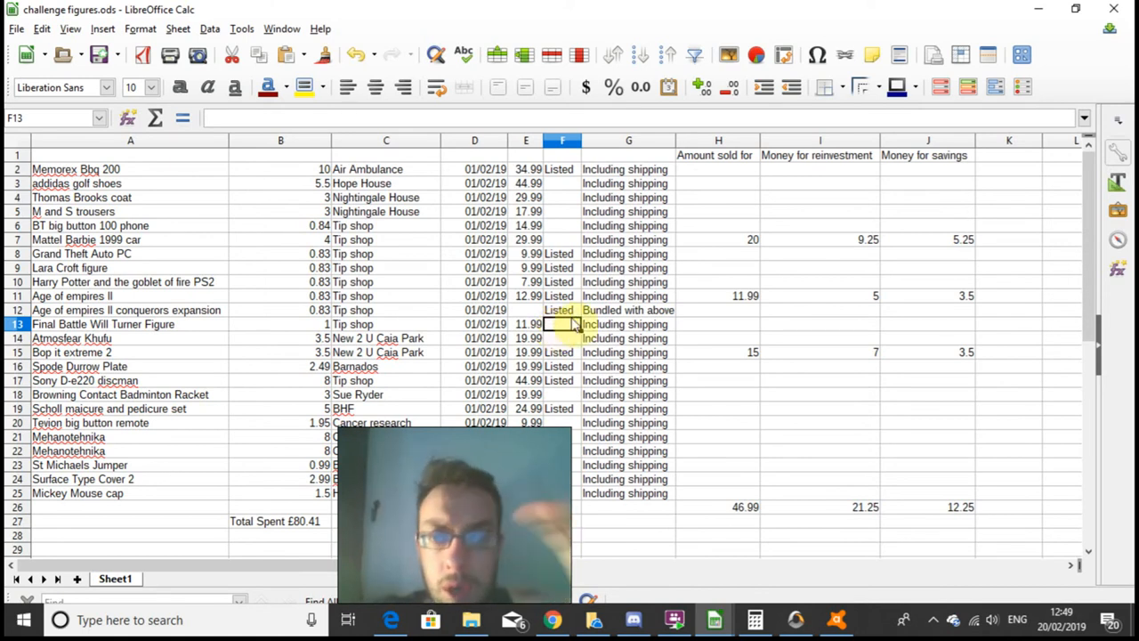
mouse_move(910, 283)
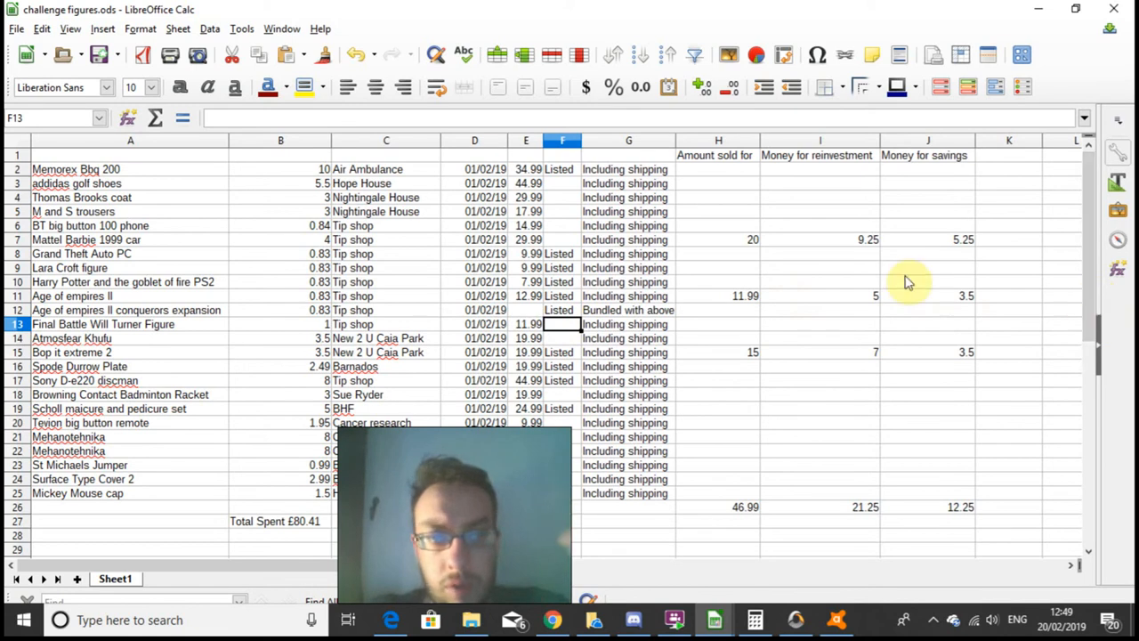
Mark addidas golf shoes, Mattel Barbie 1999 car and Final Battle Will Turner Figure as Listed
click(563, 184)
text(Listed)
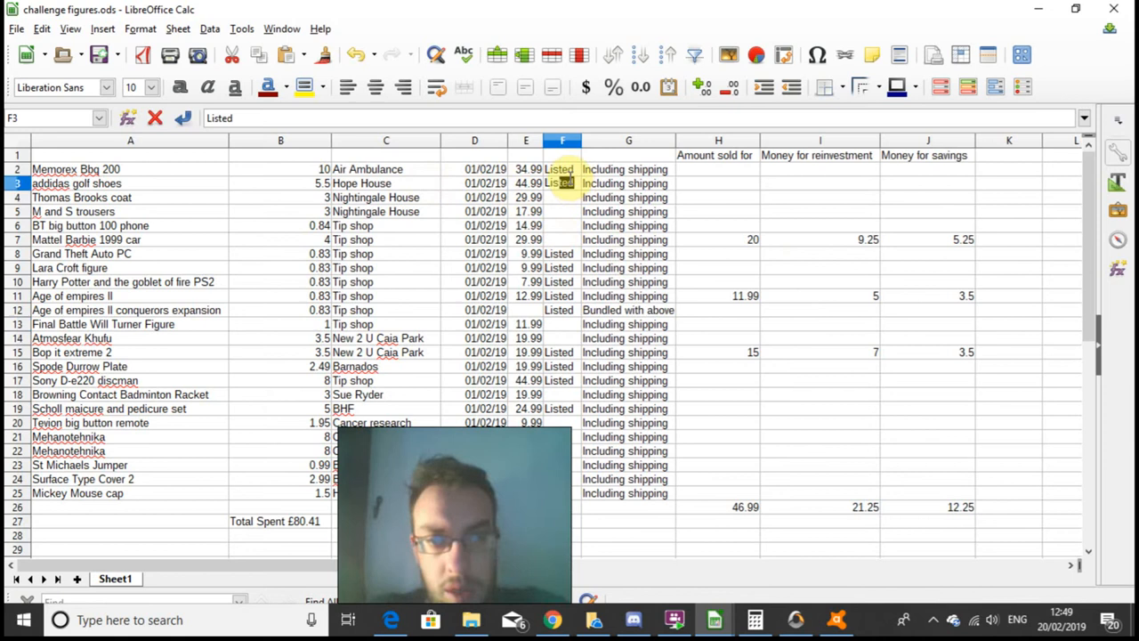
click(562, 197)
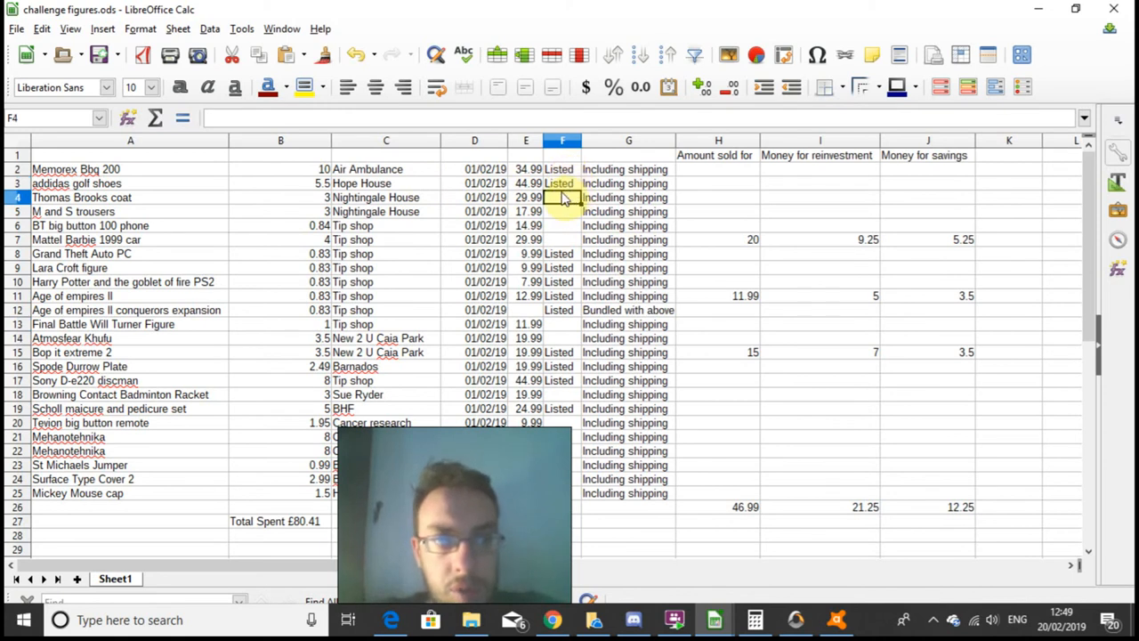
click(562, 211)
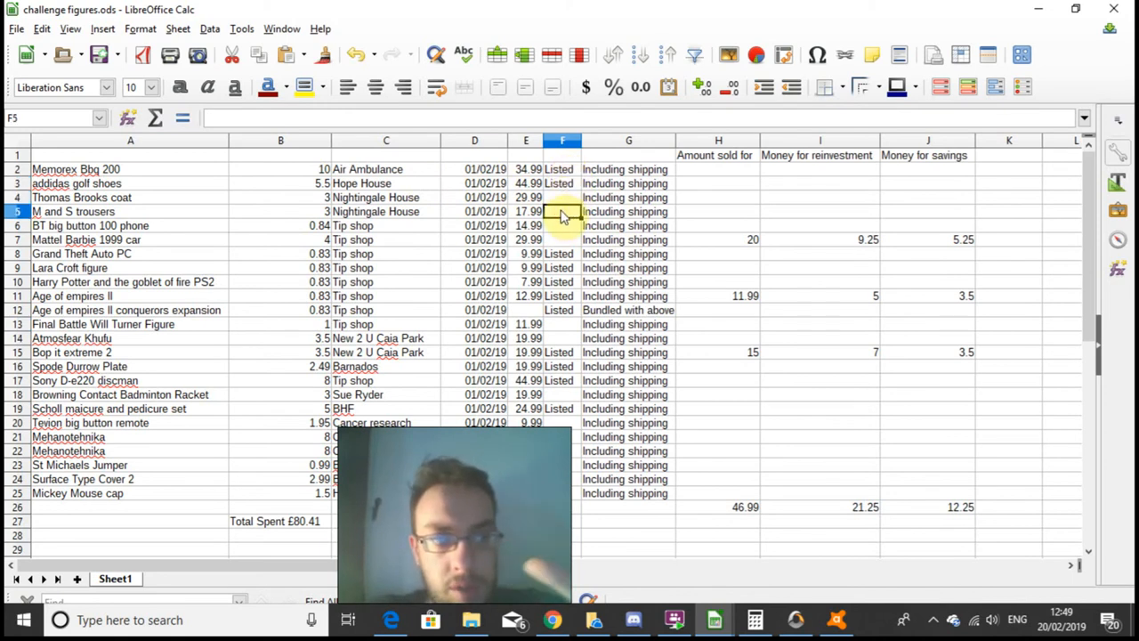
click(562, 225)
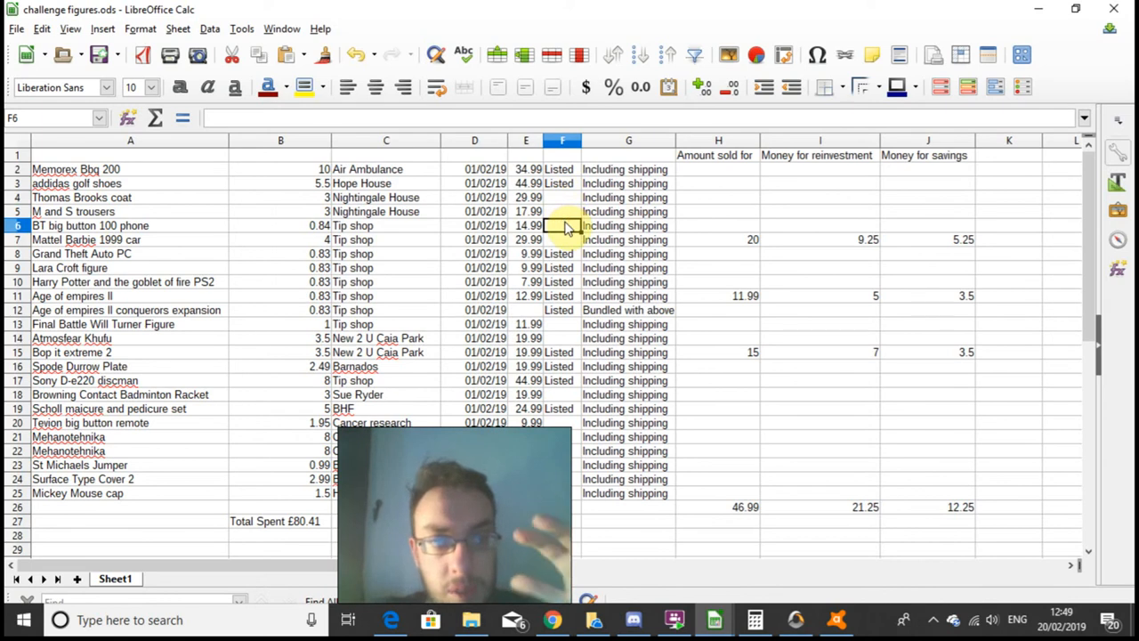
click(562, 240)
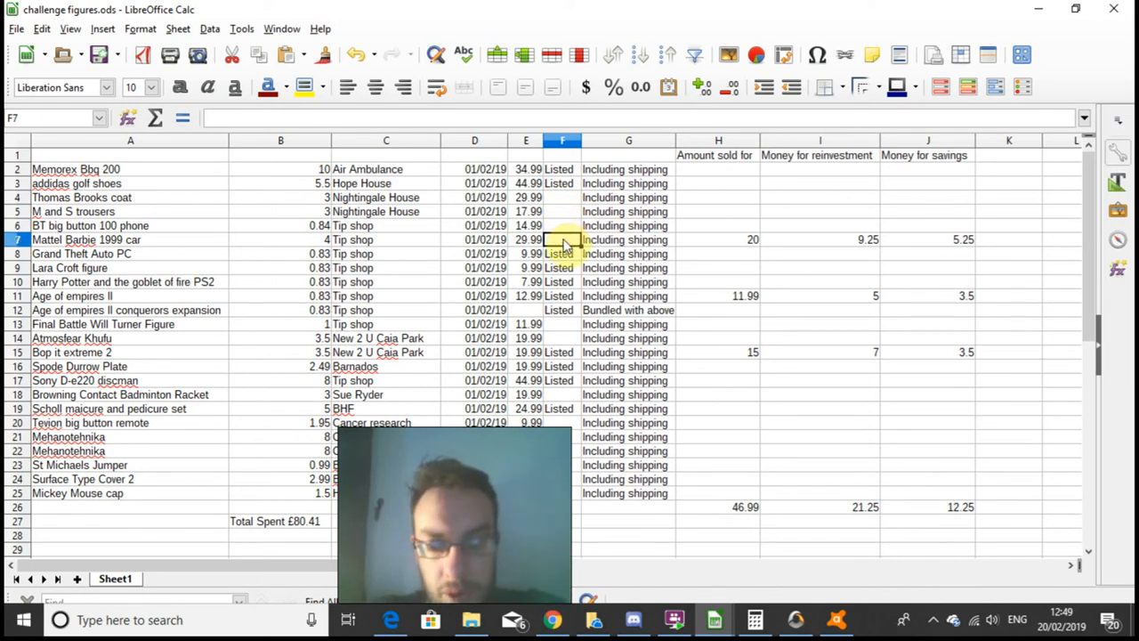
click(563, 225)
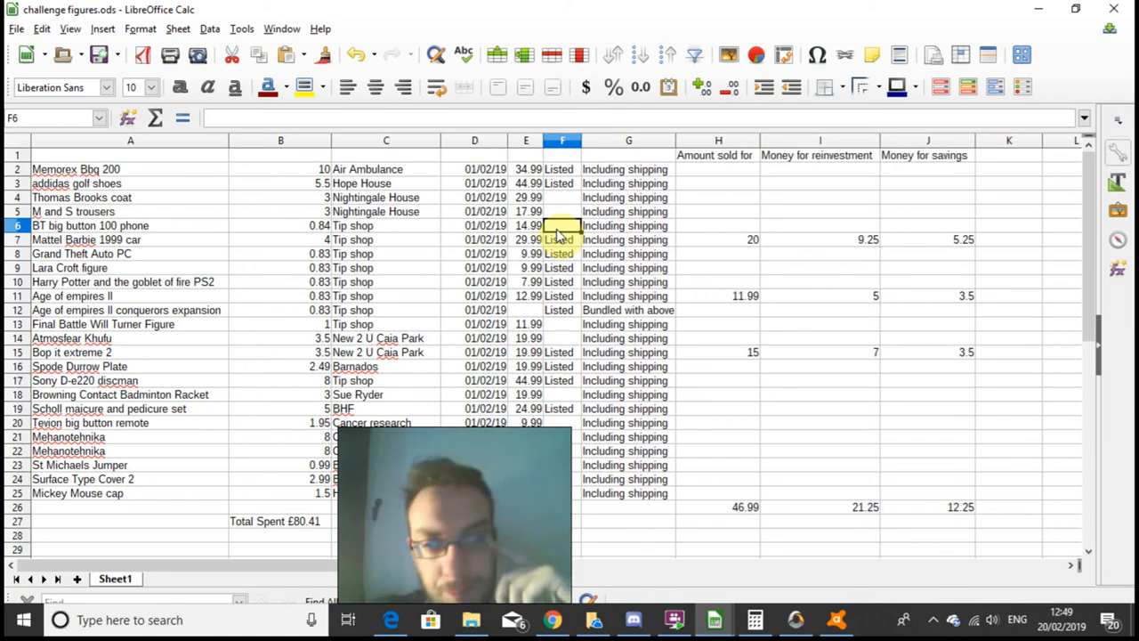
click(563, 240)
text(L)
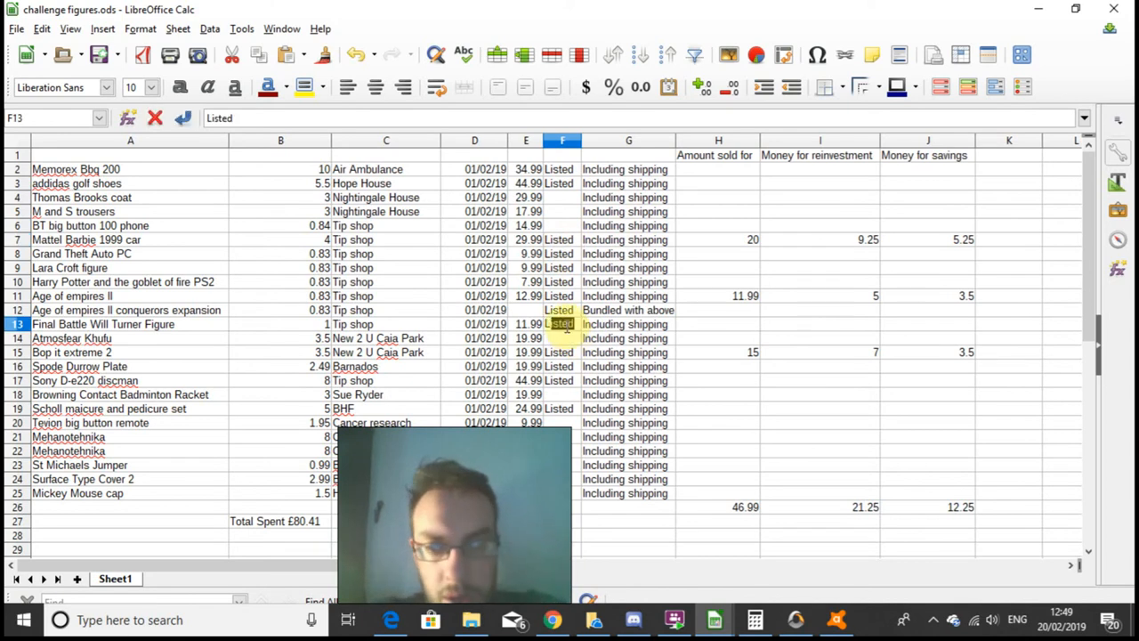
click(562, 338)
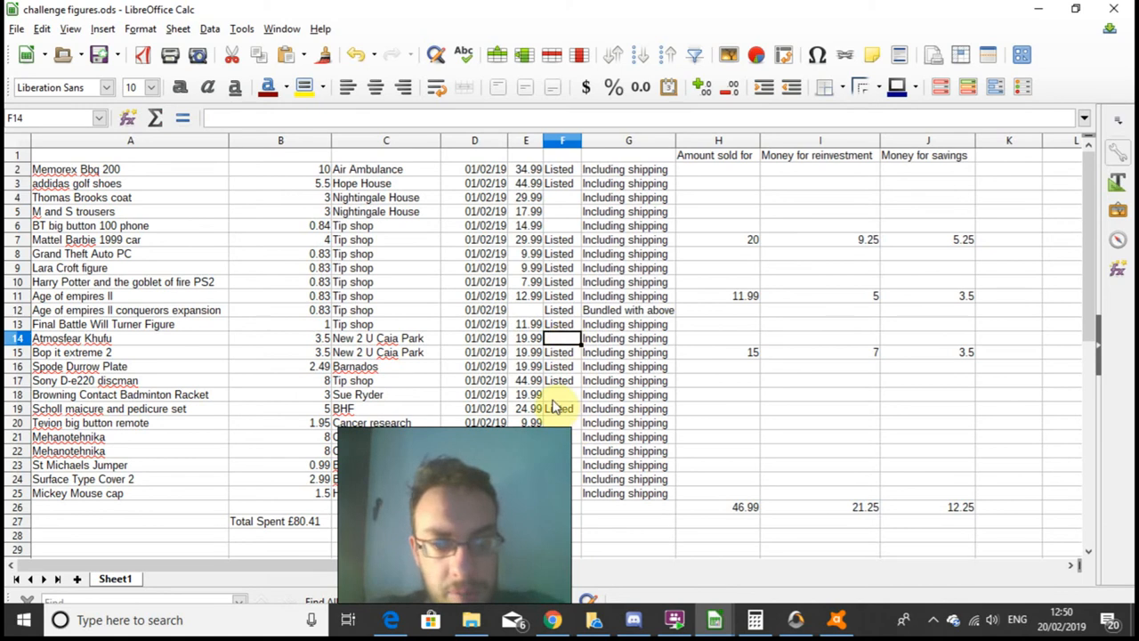
click(561, 394)
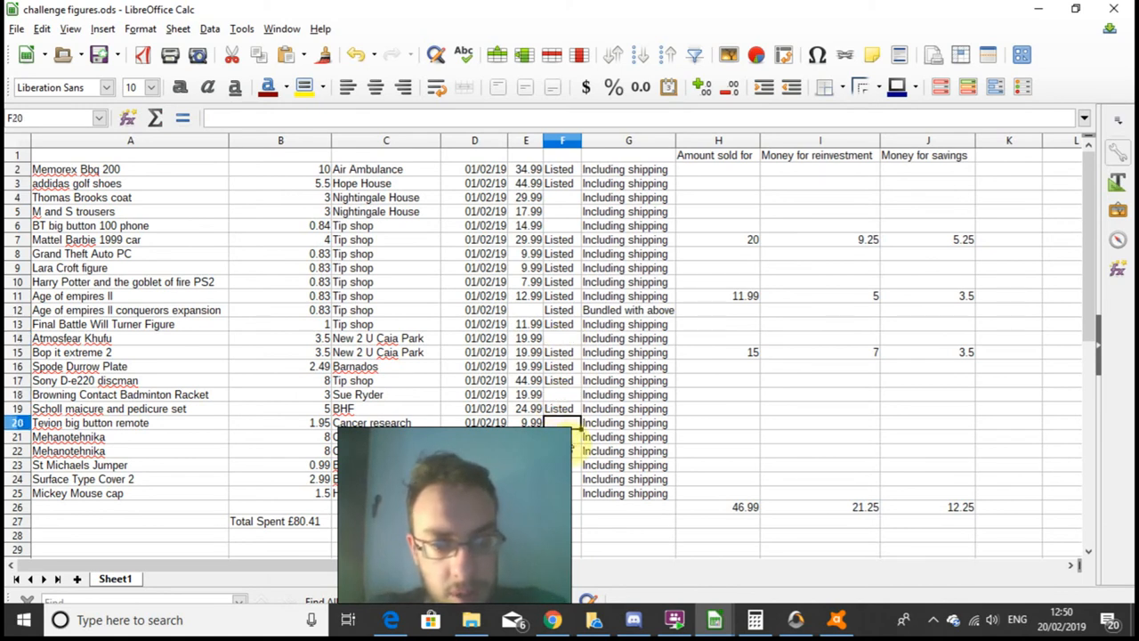
click(130, 437)
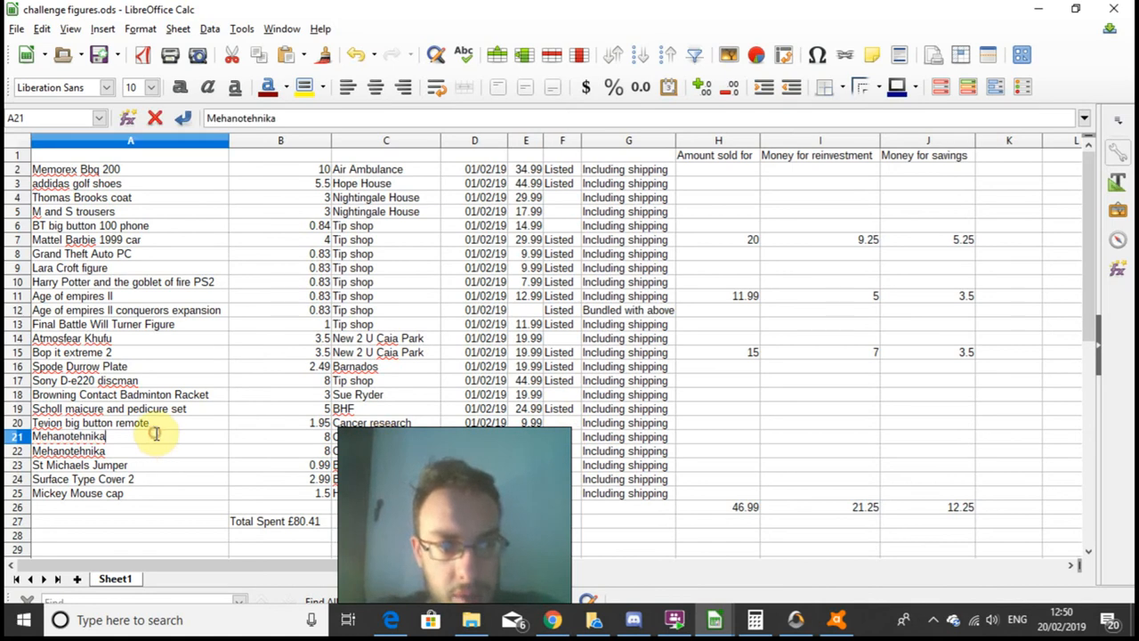
Complete the A21 and A22 names as 'Mehanotehnika HO model train sets'
text(HO)
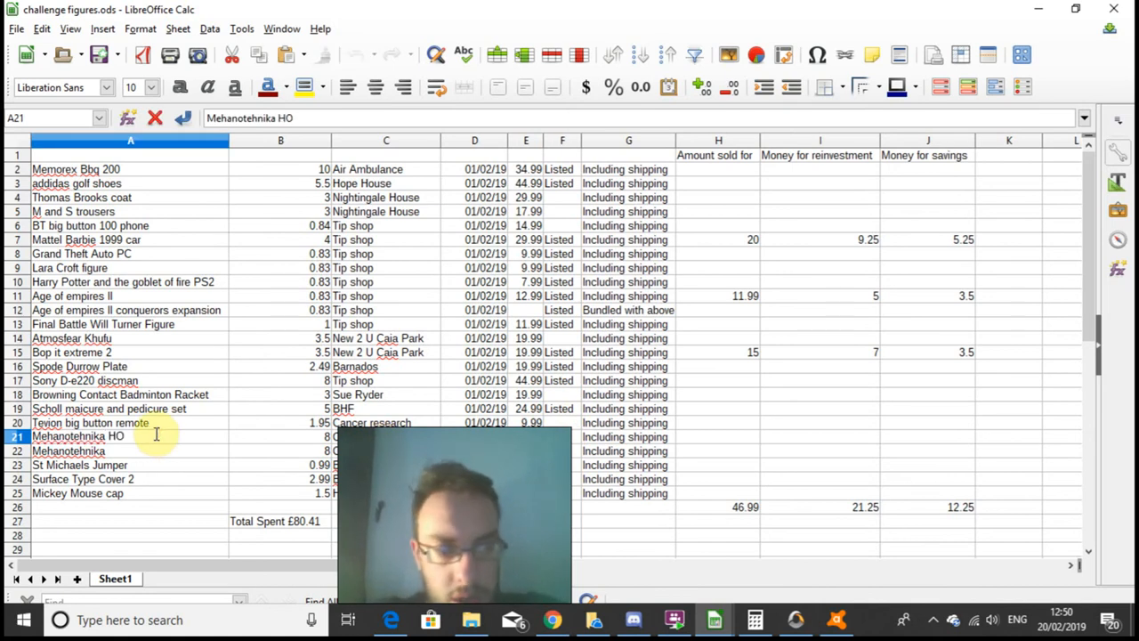
text(model train sets)
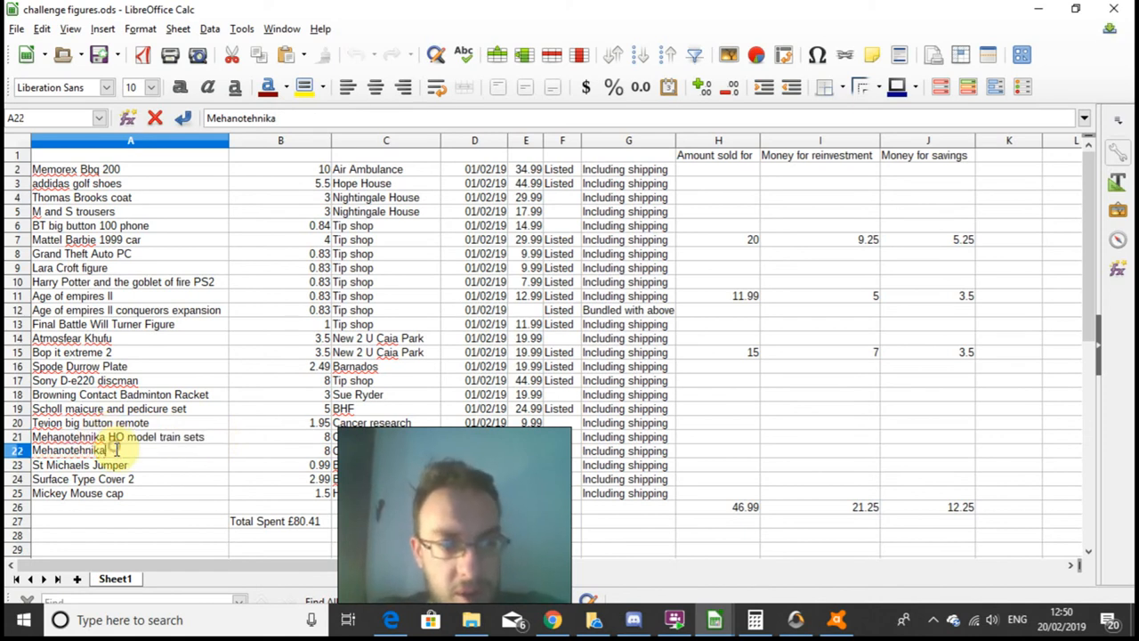
click(281, 436)
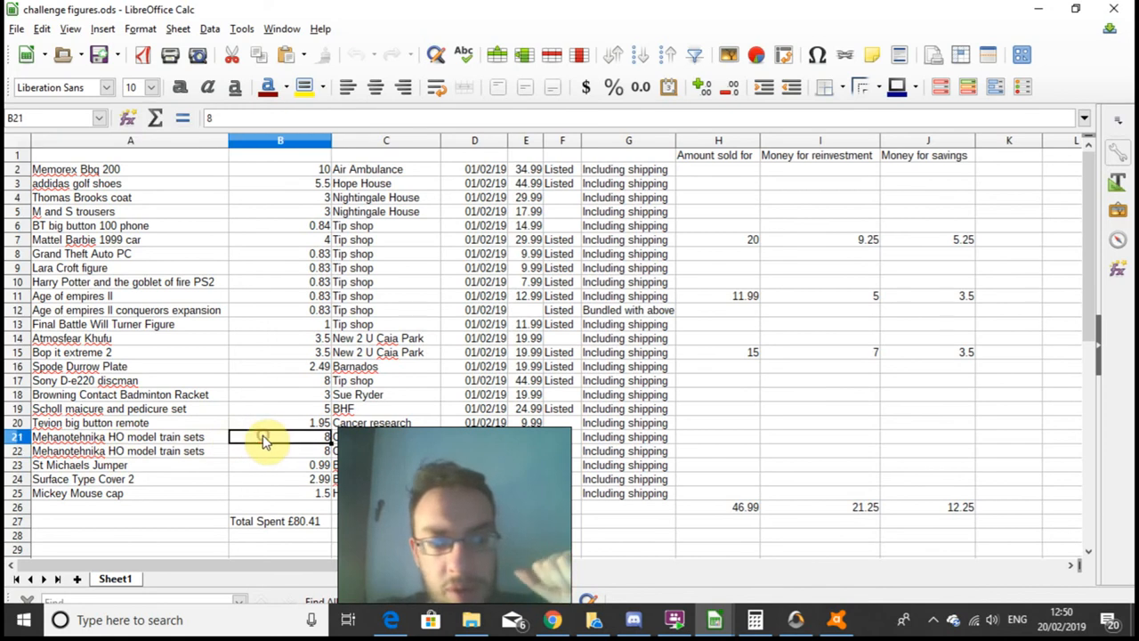
click(562, 395)
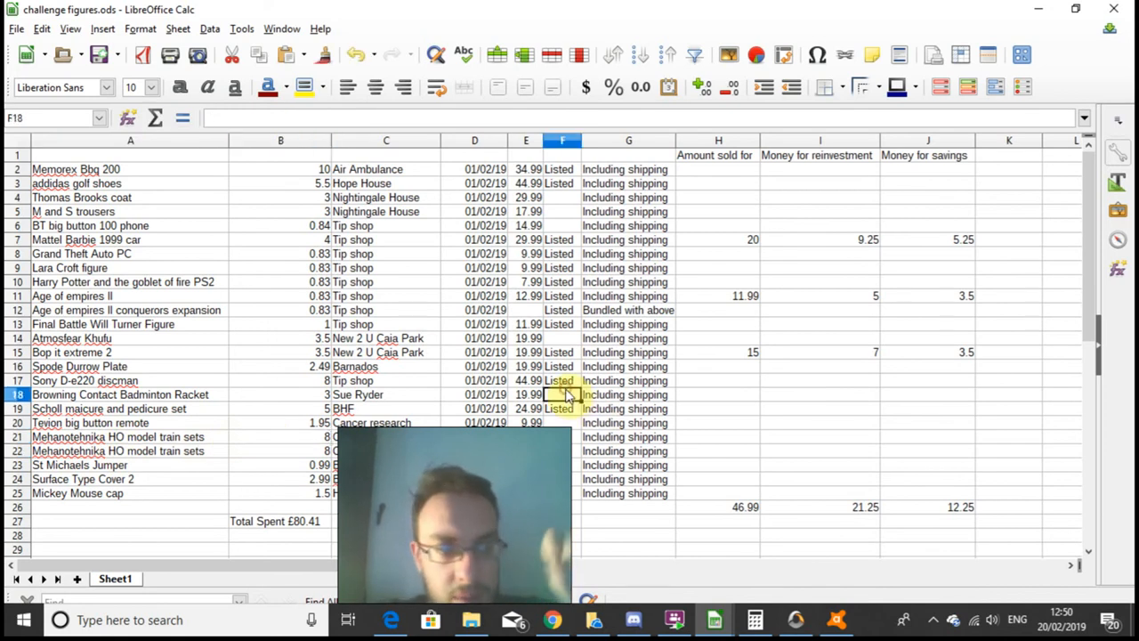
click(563, 422)
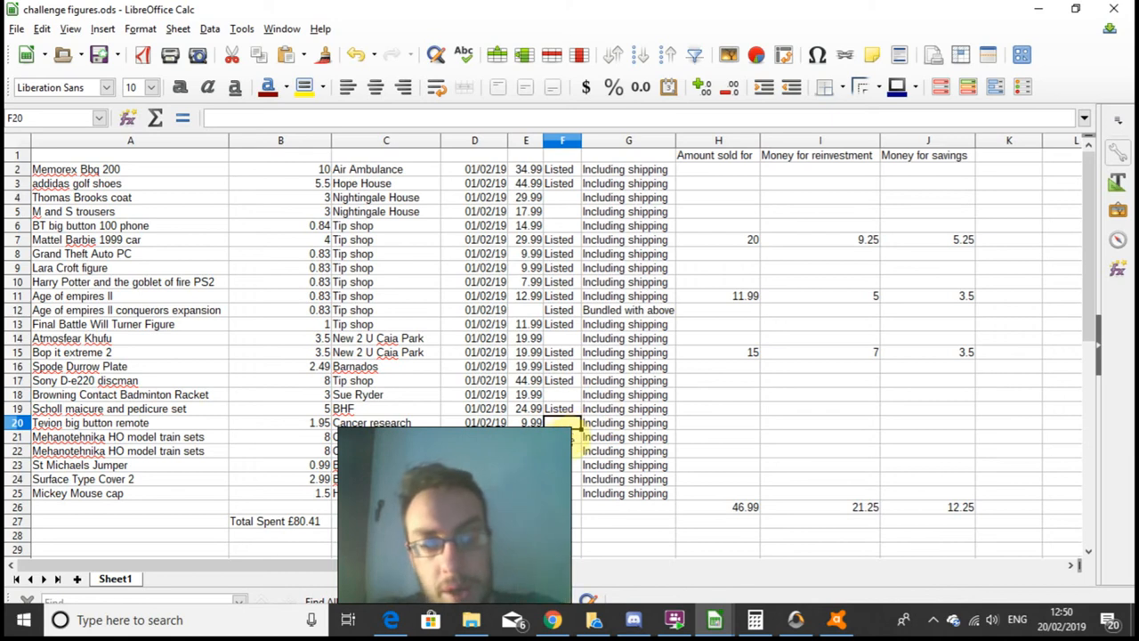
click(563, 436)
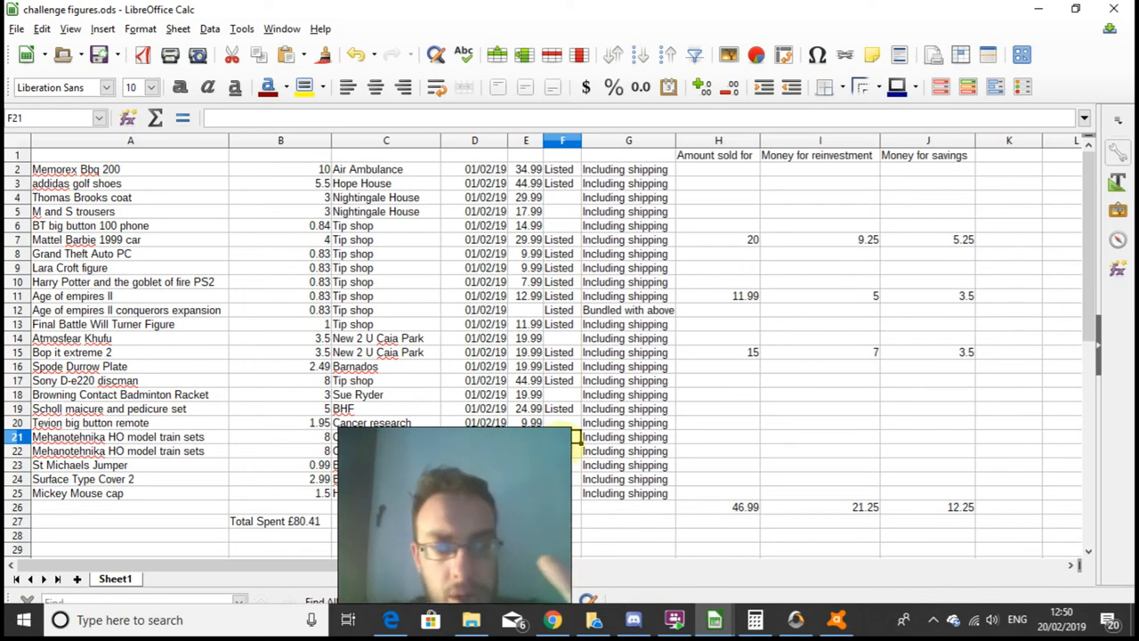
click(562, 450)
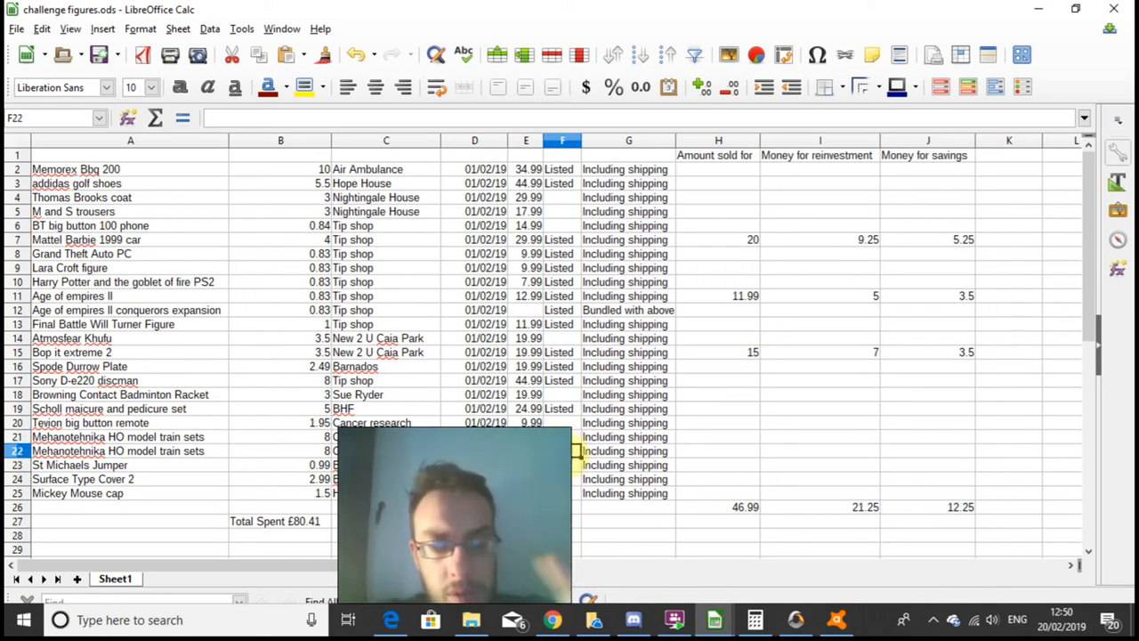
click(563, 465)
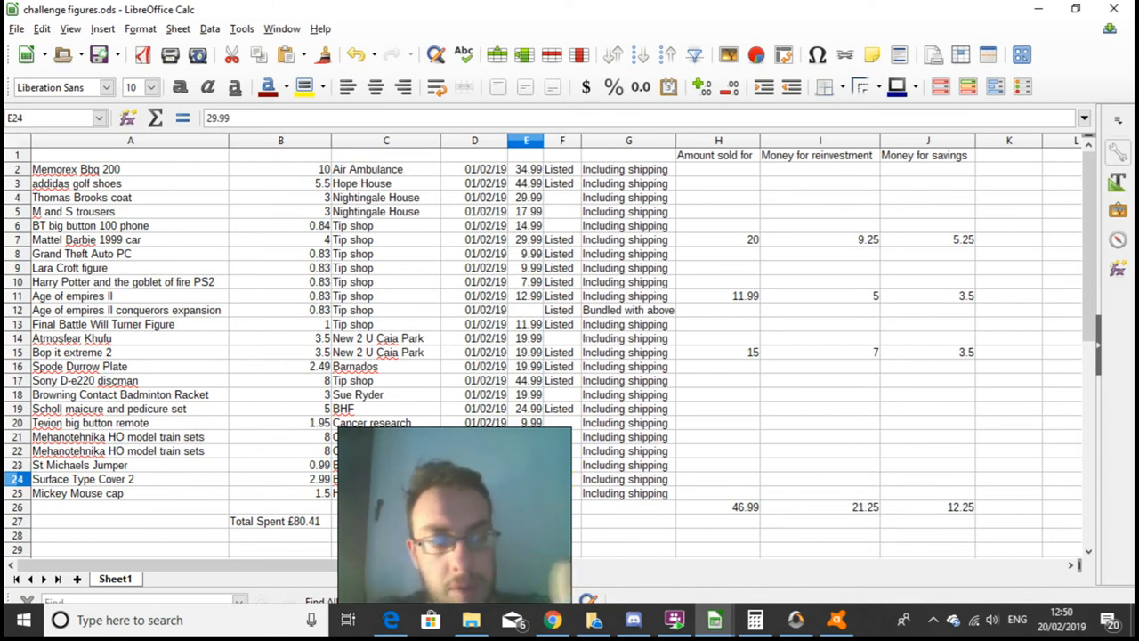
click(562, 479)
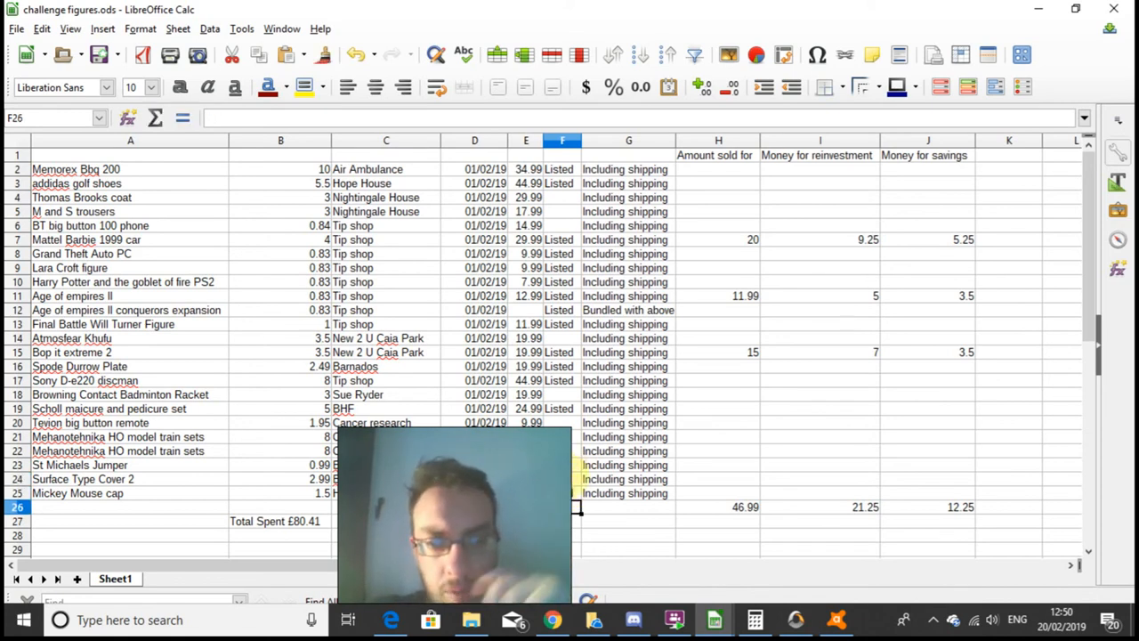
click(562, 479)
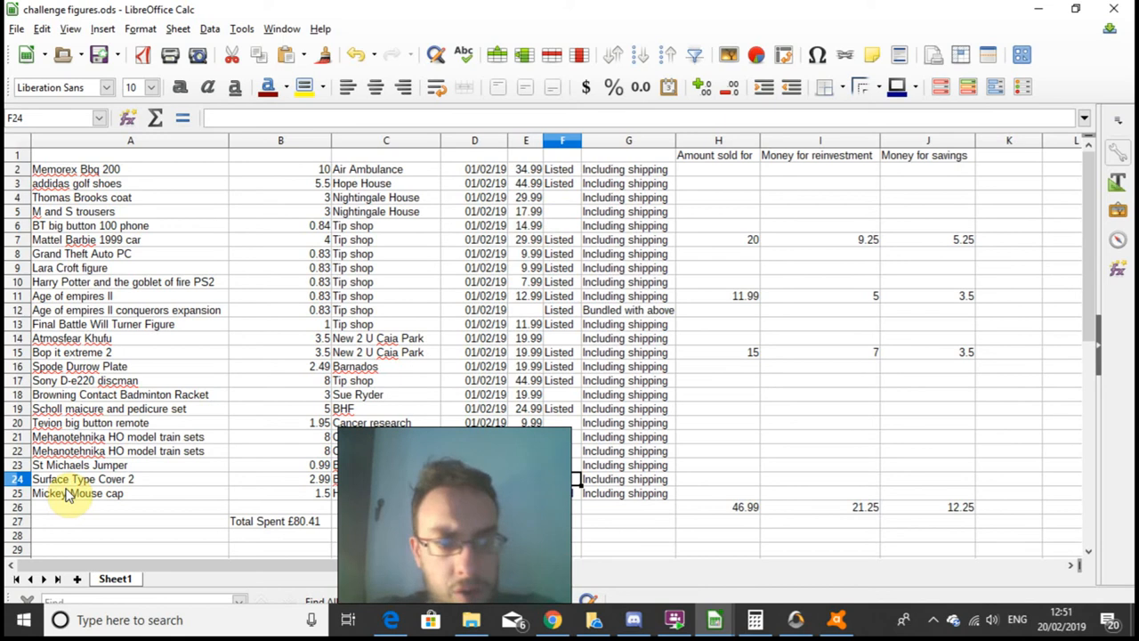
mouse_move(579, 481)
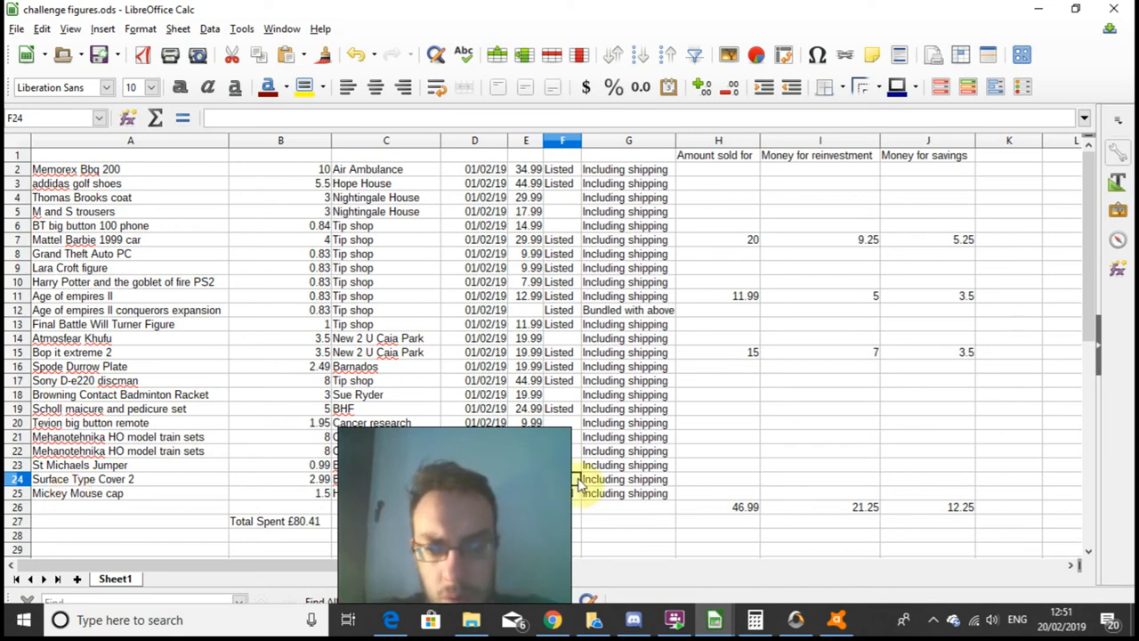
click(563, 436)
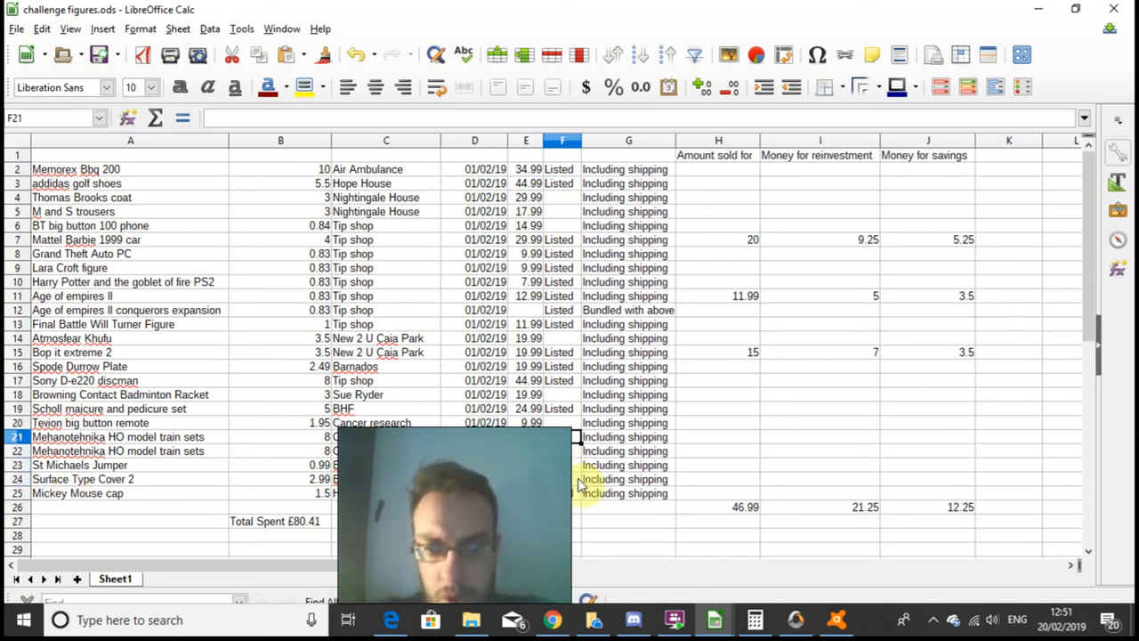
click(562, 338)
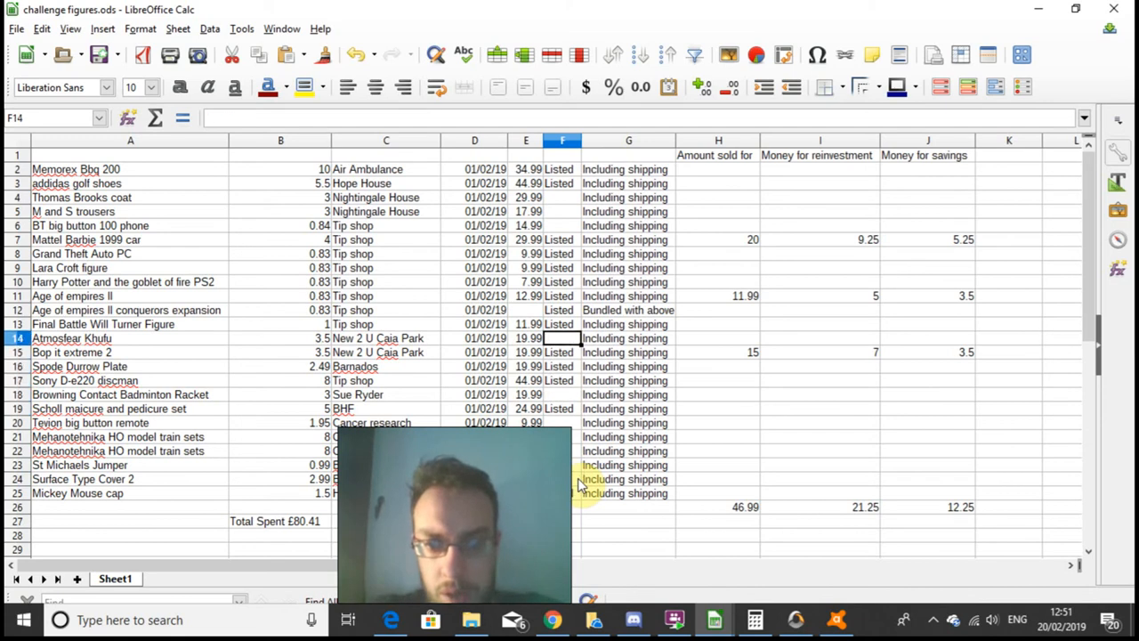
click(563, 211)
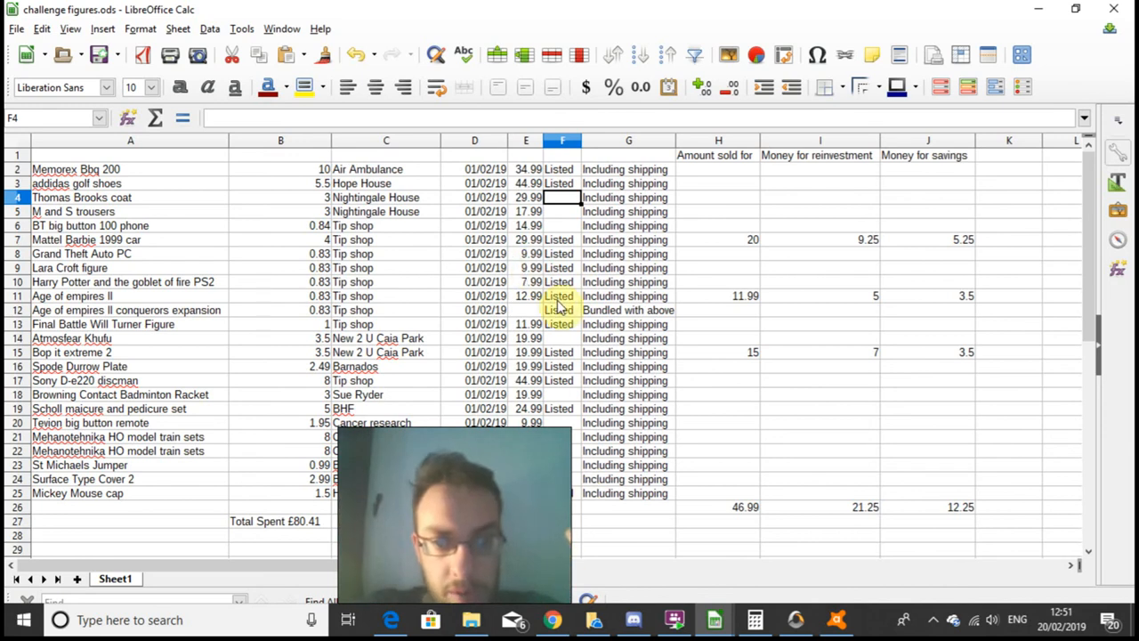
click(562, 295)
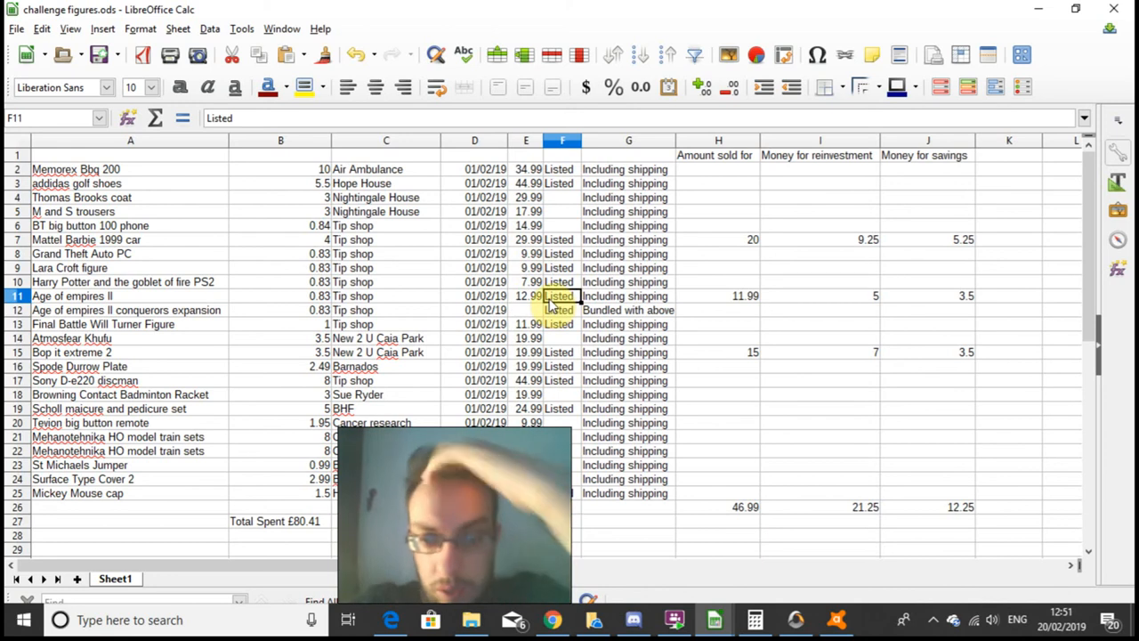
click(718, 296)
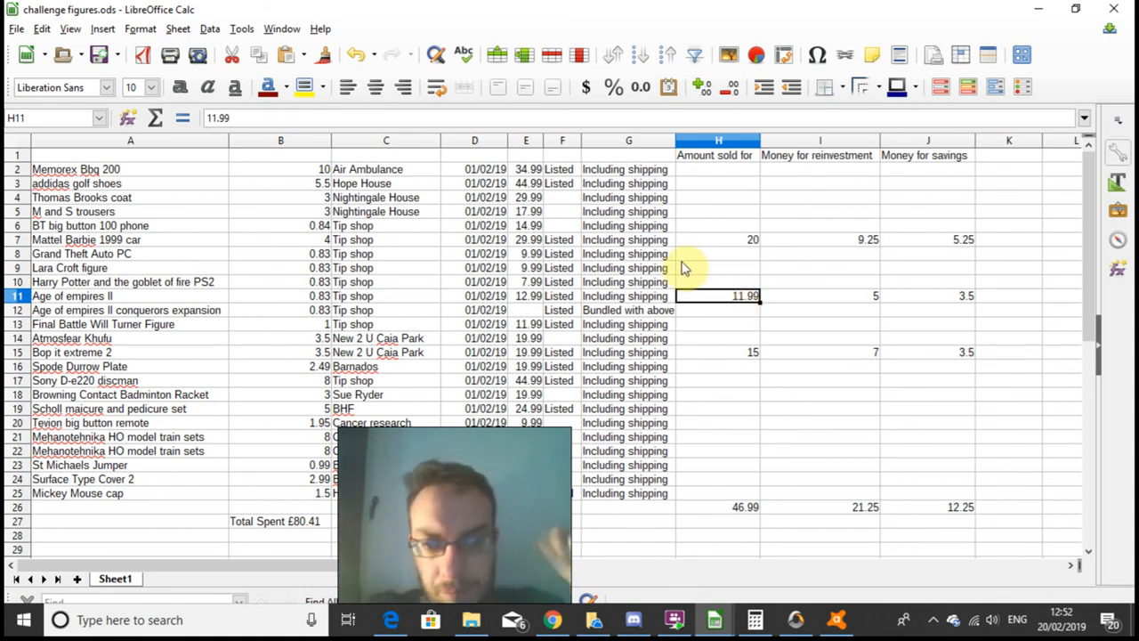
click(526, 197)
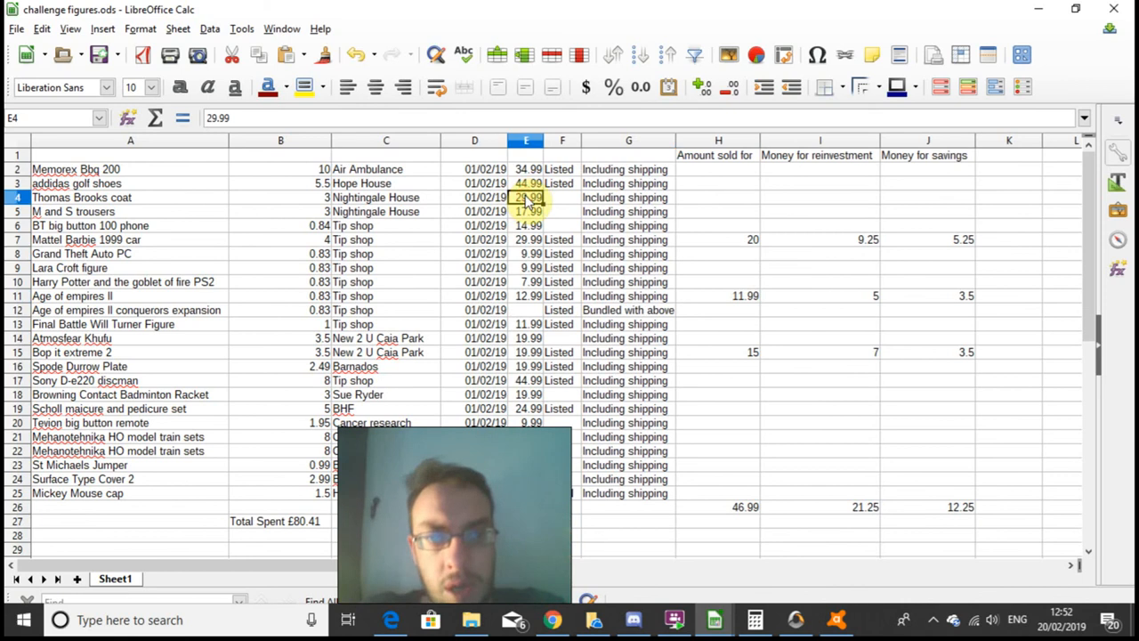
click(563, 211)
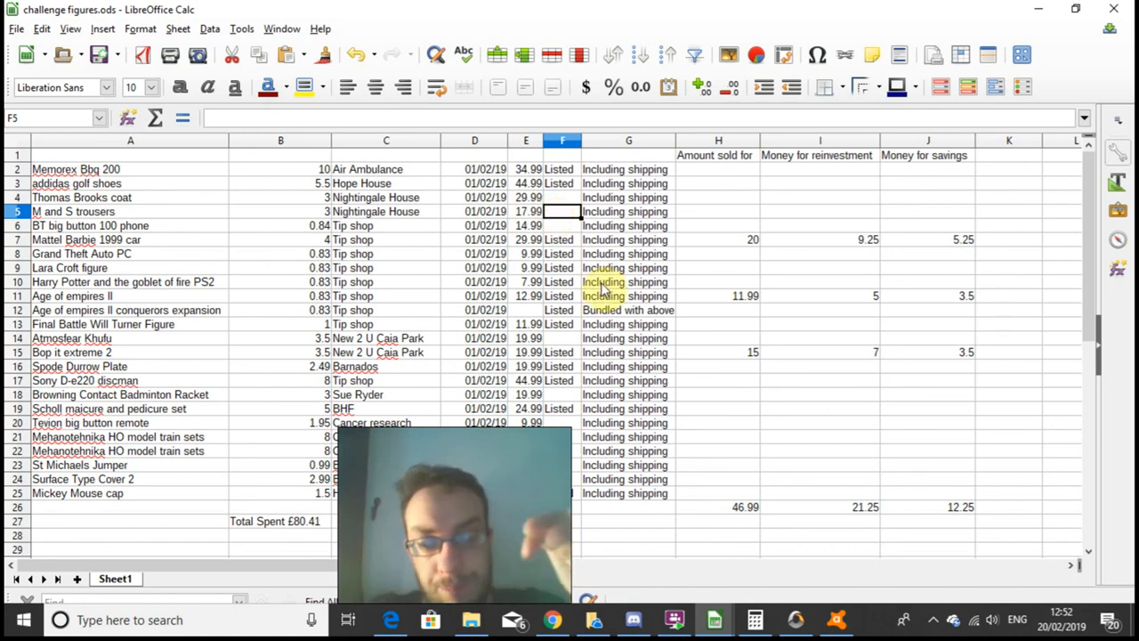
click(819, 437)
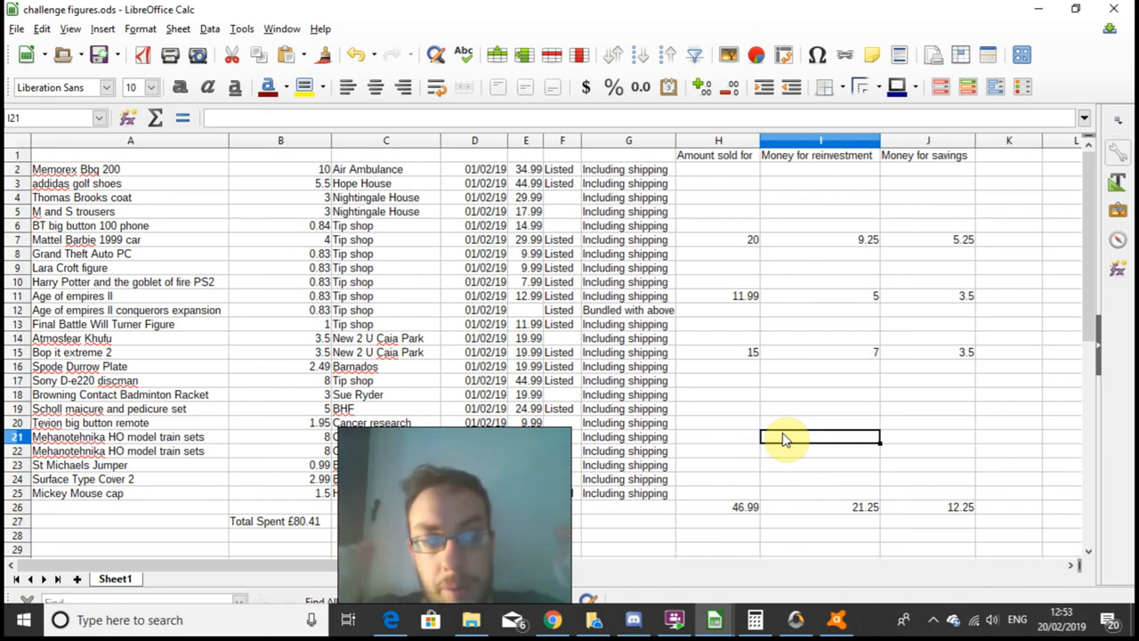
mouse_move(737, 514)
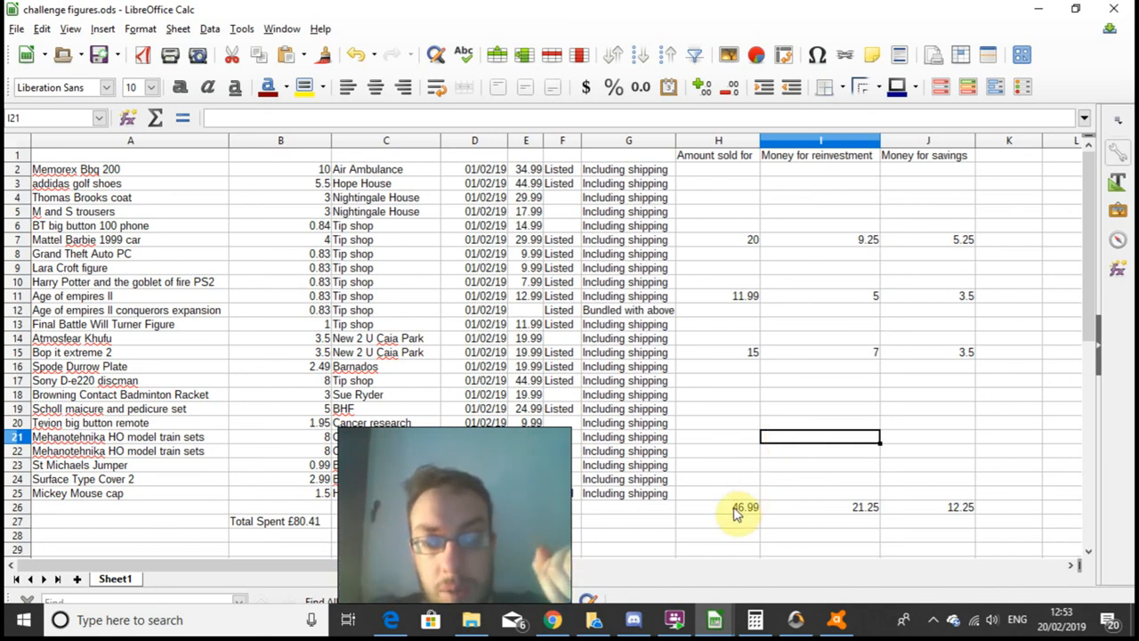
mouse_move(708, 534)
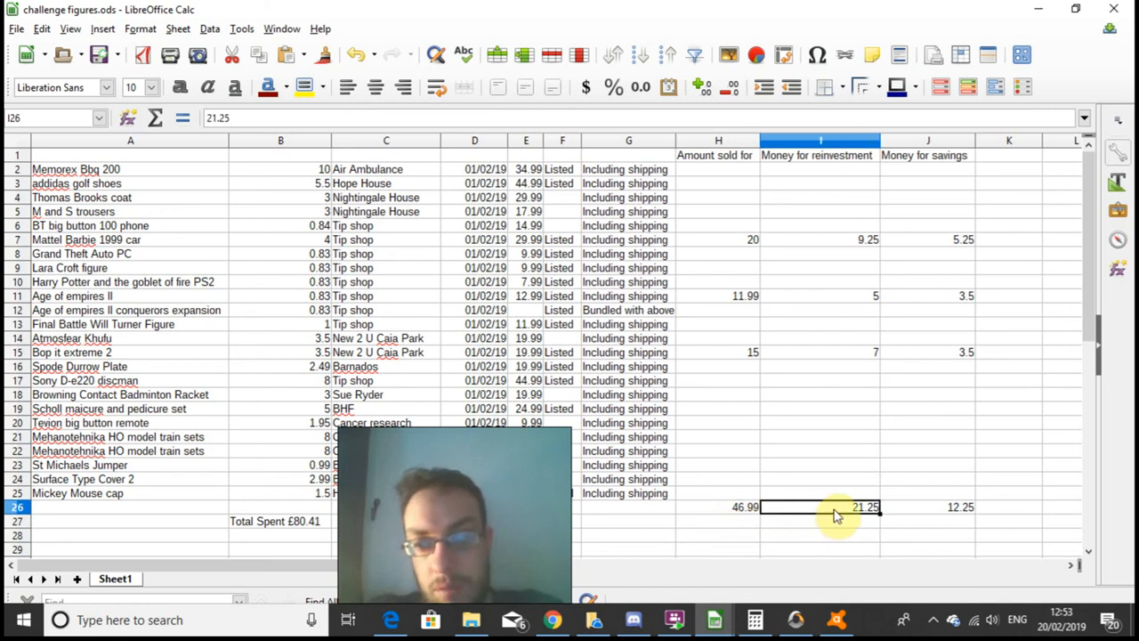
click(928, 506)
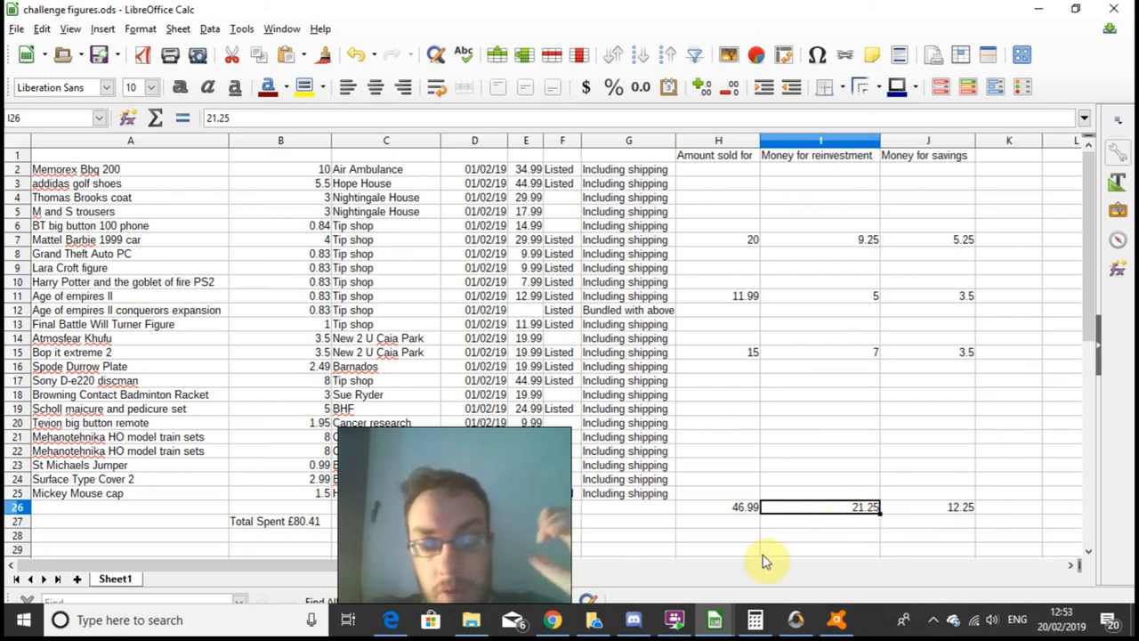
mouse_move(716, 605)
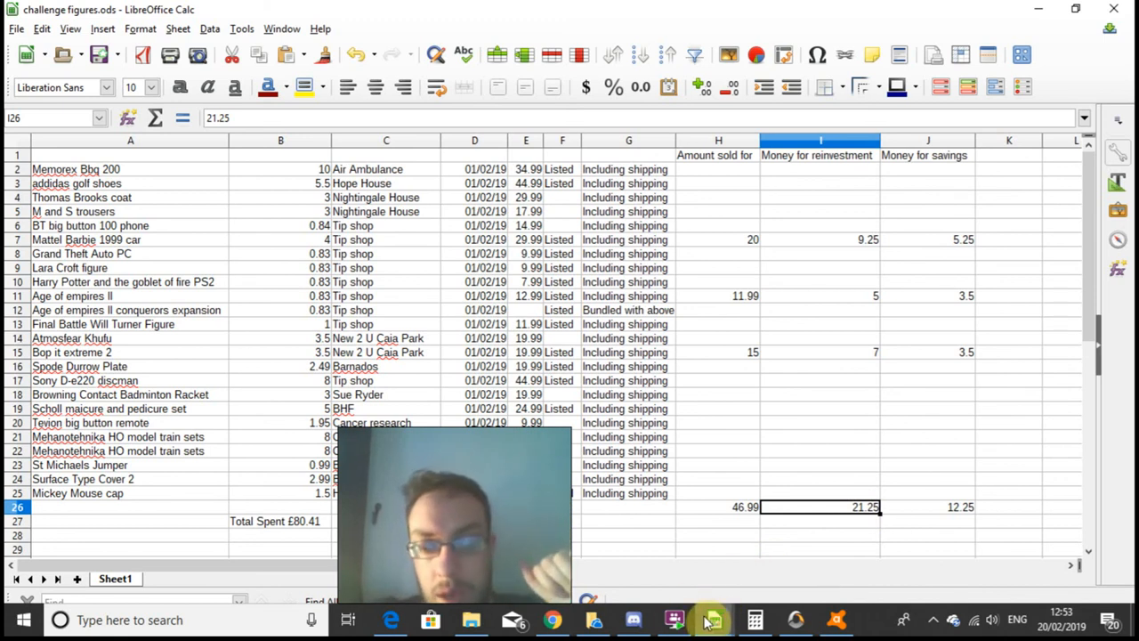
click(934, 620)
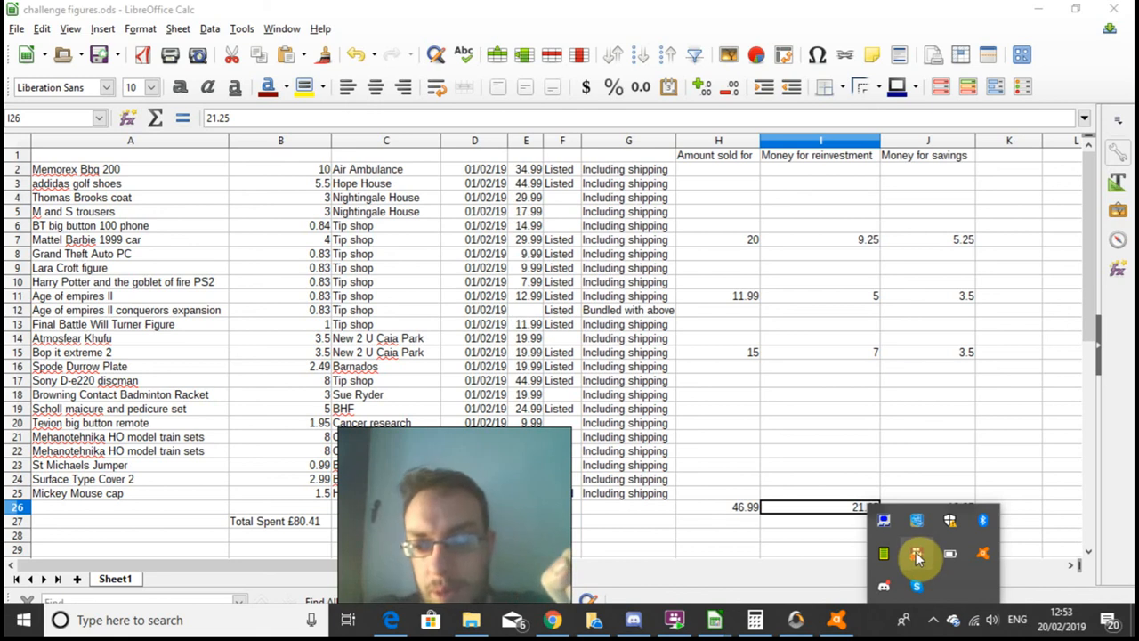
click(917, 554)
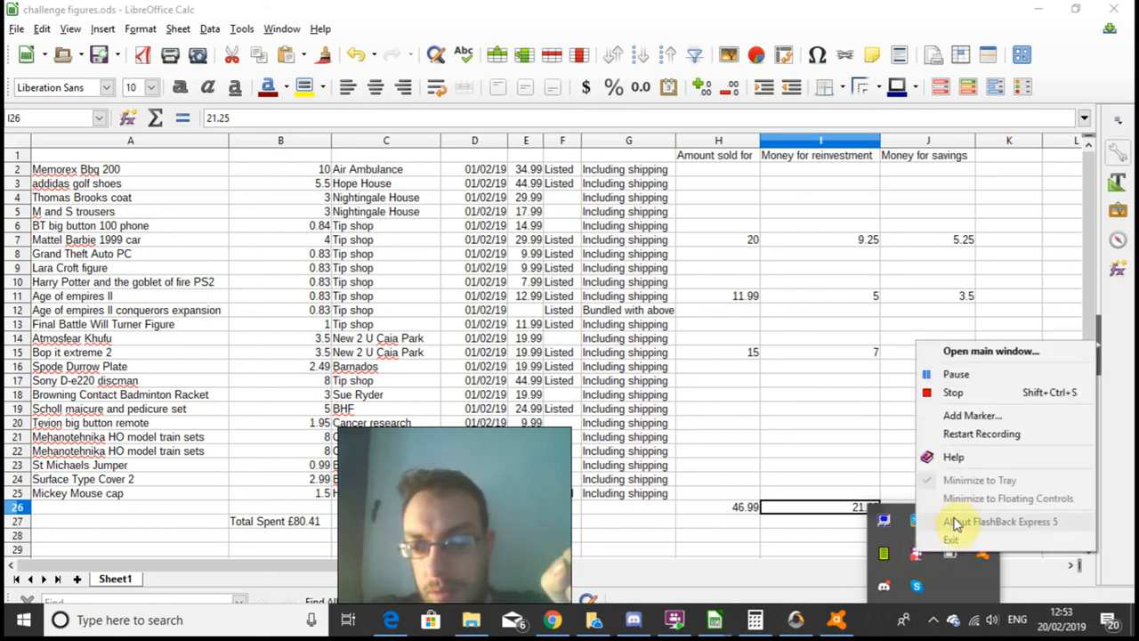